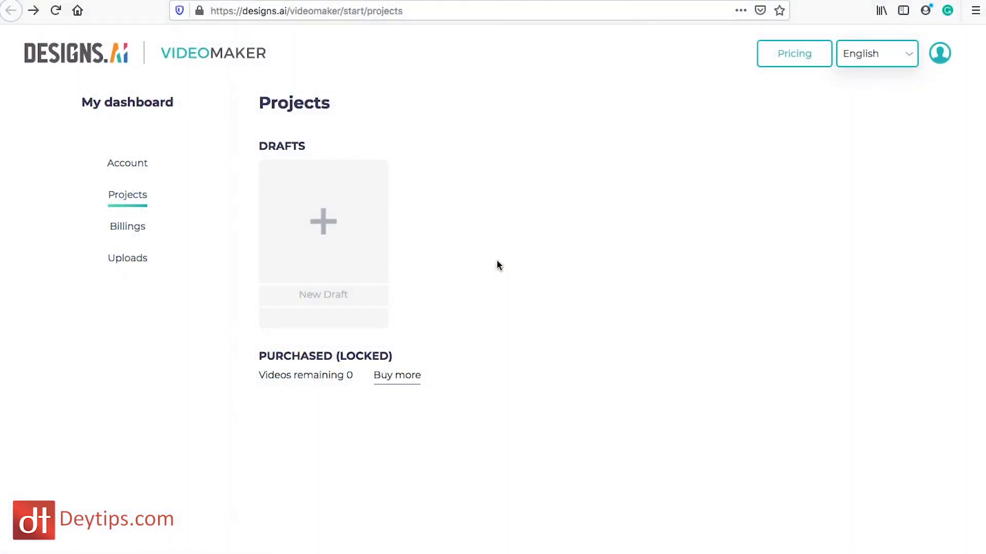
mouse_move(384, 78)
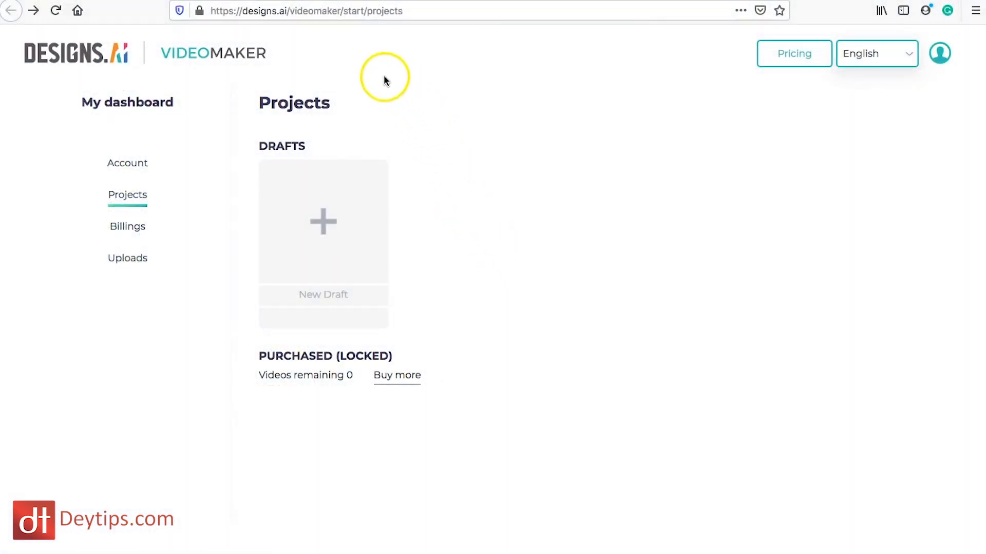
Start a new video draft from the New Draft card on the Projects dashboard.
left_click(323, 222)
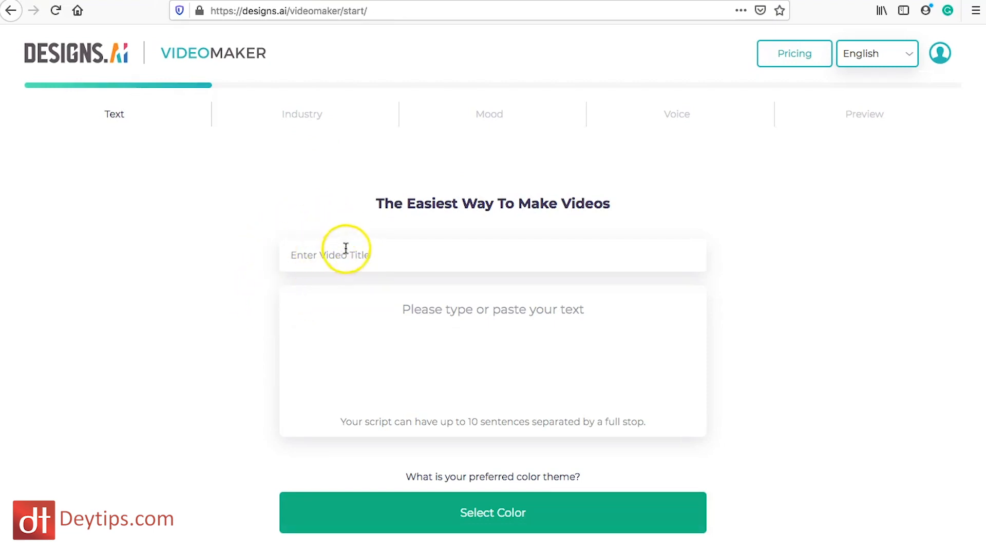
Title the video 'The best experience'.
left_click(344, 255)
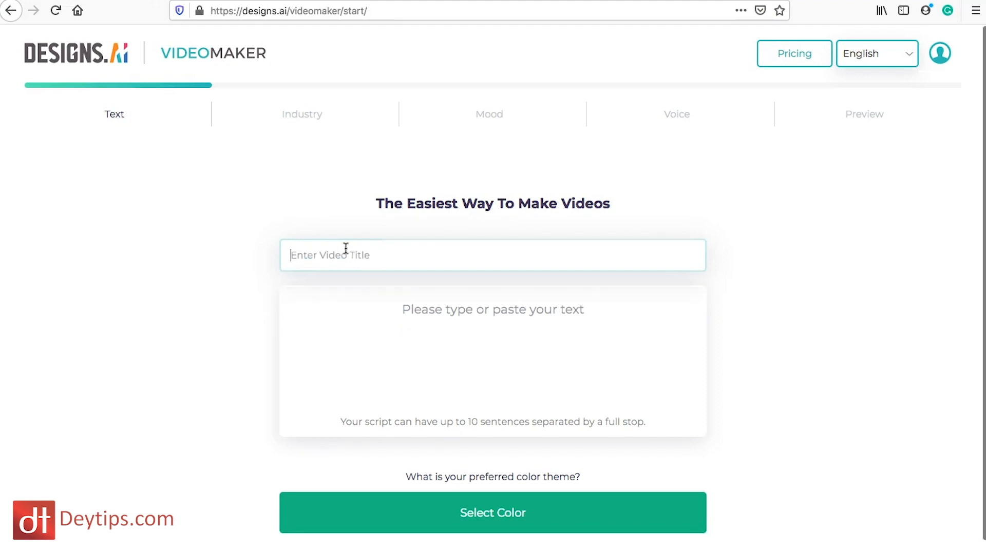
type("The best")
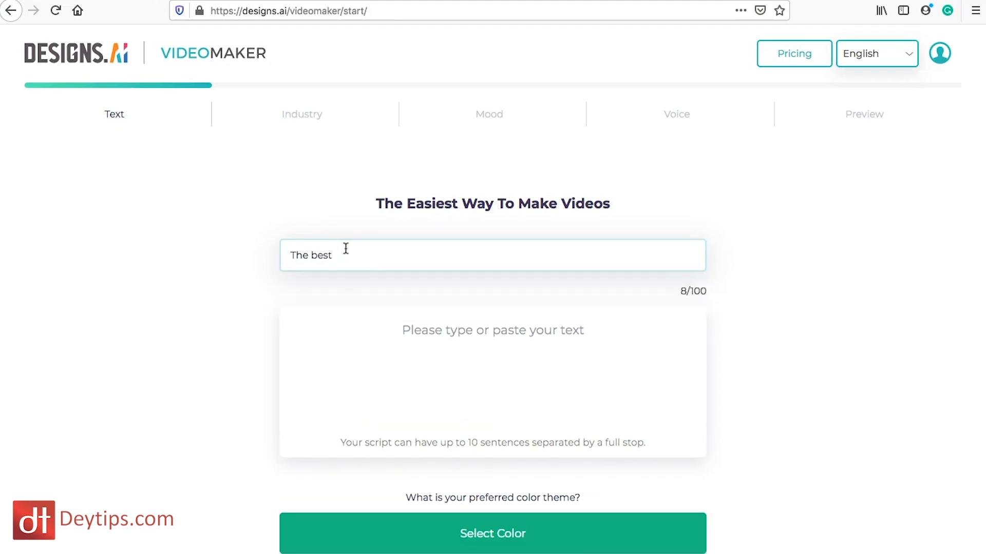
type("expe")
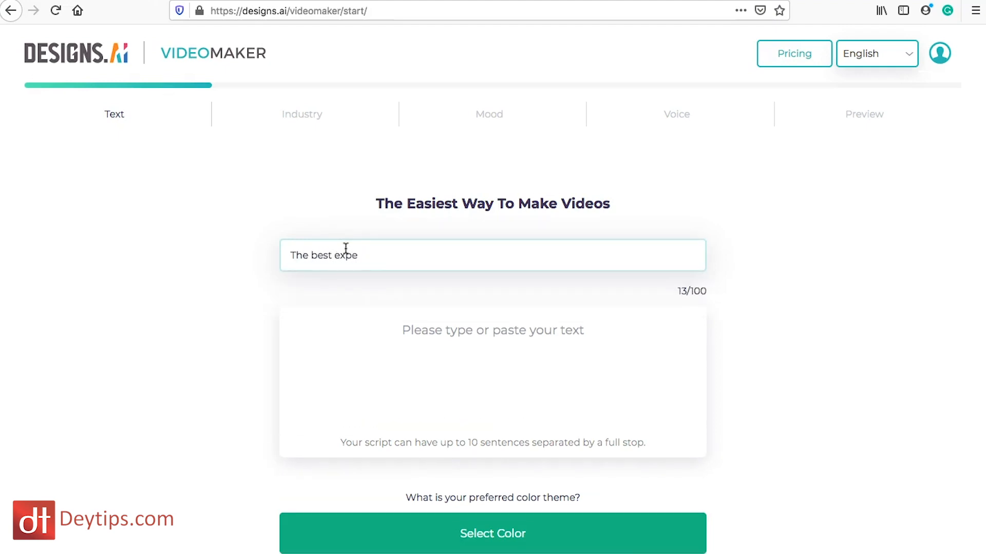
type("rience")
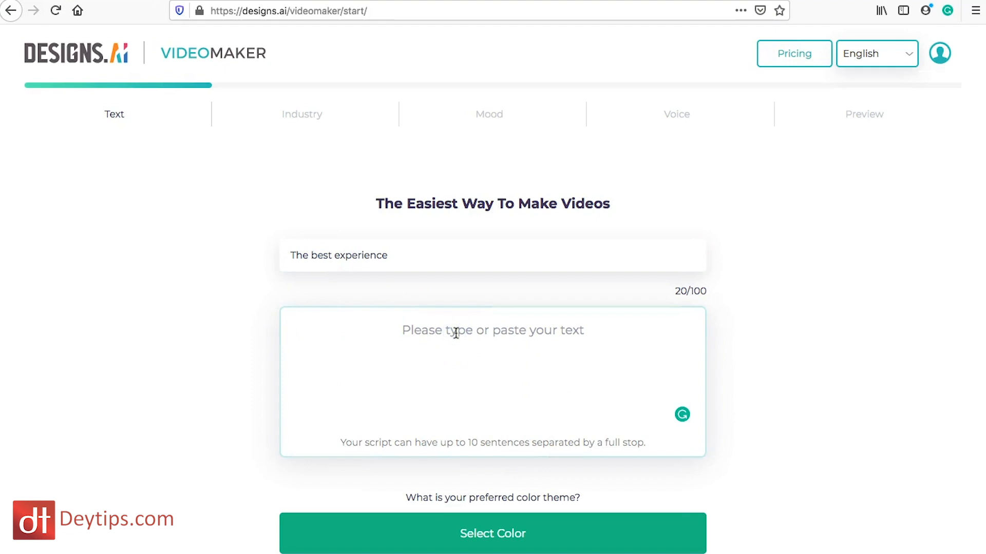
Enter the script: 'This is going to be the best time of your life...'.
type("T")
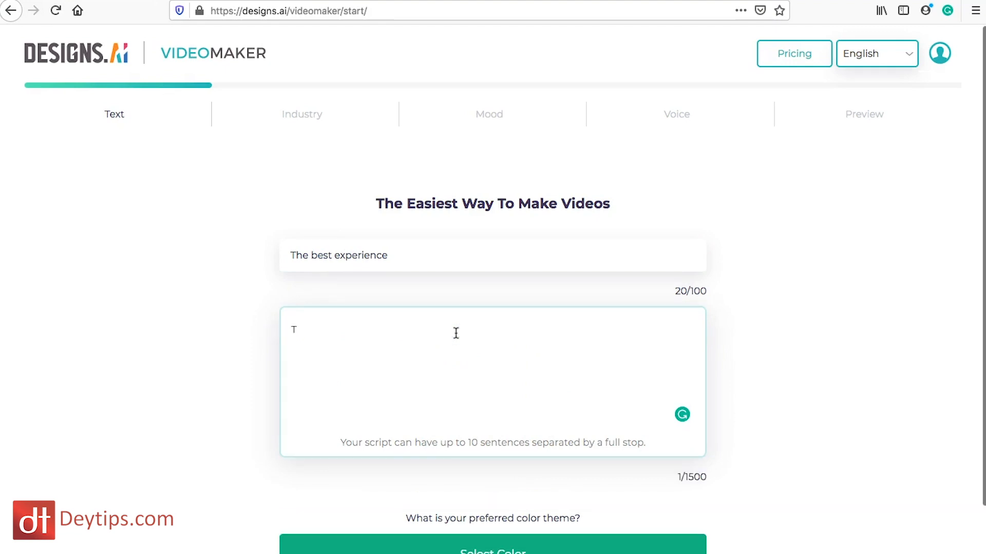
type("his is going")
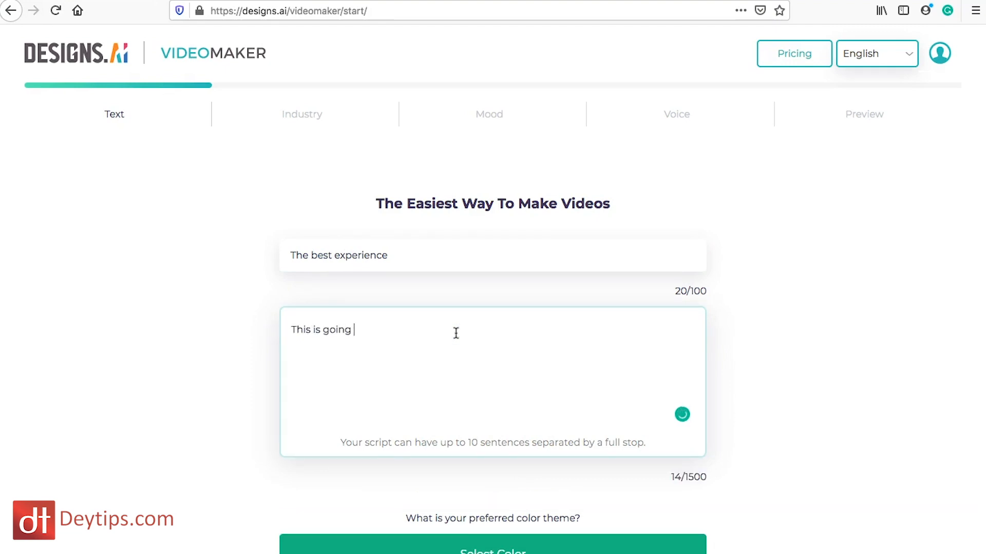
type("to be the best")
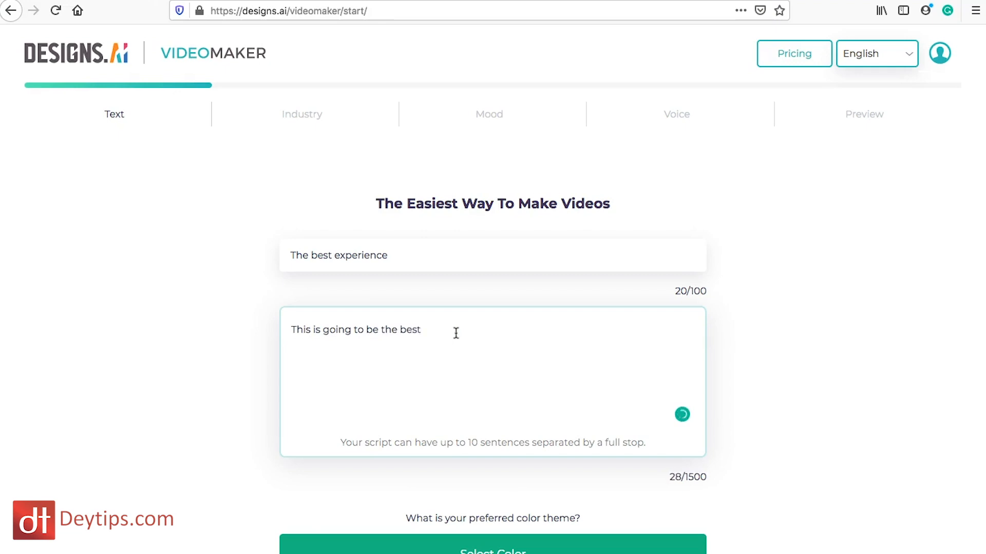
type("time of yo")
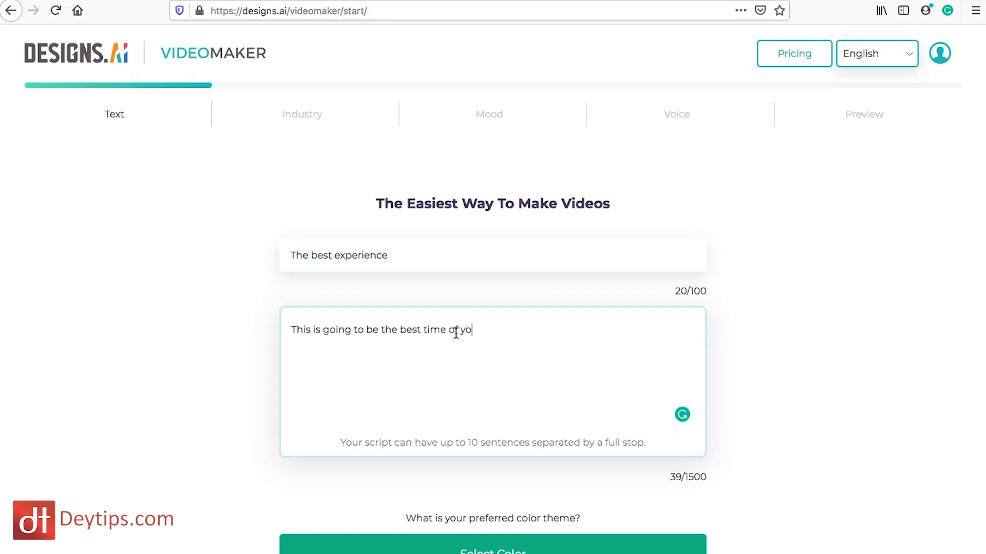
type("ur life.")
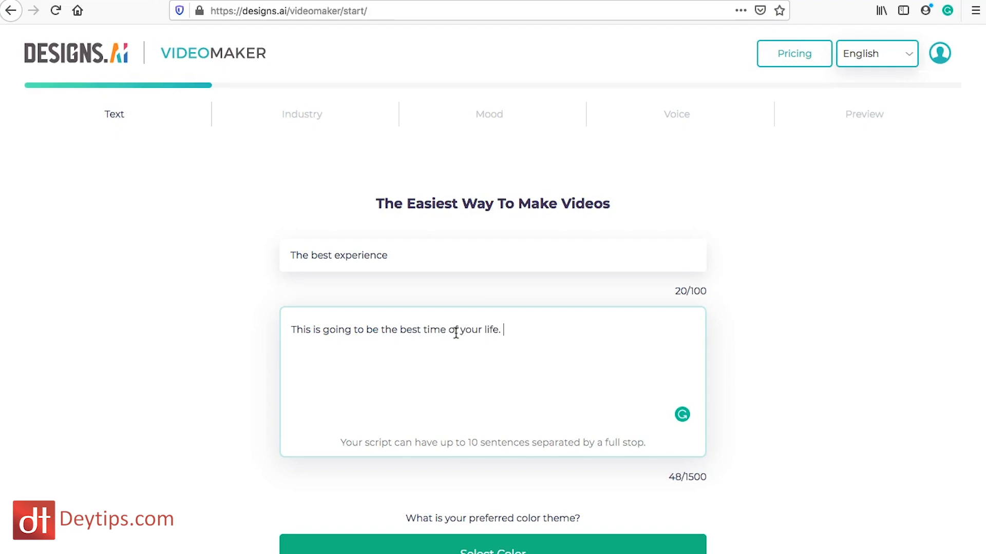
type("you will")
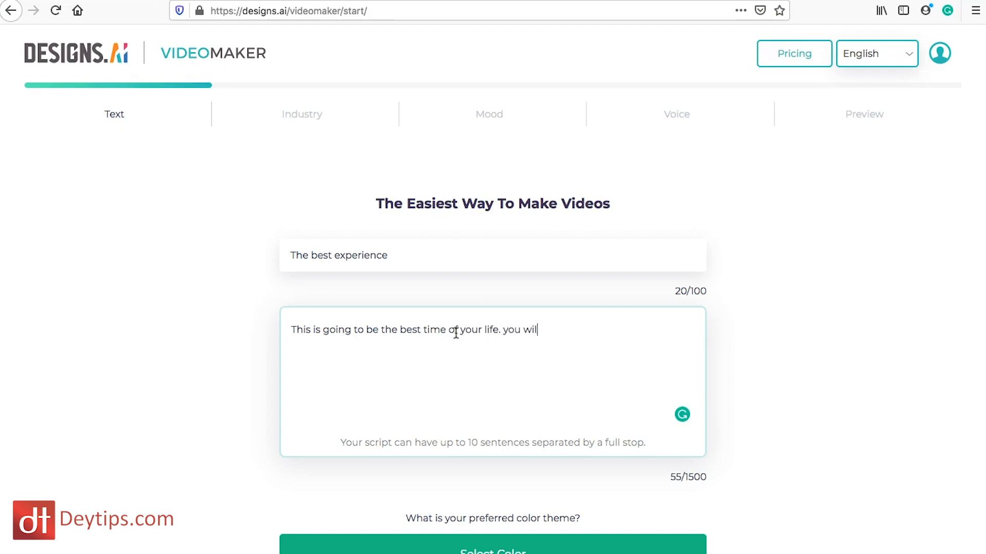
type("be able to see how much your")
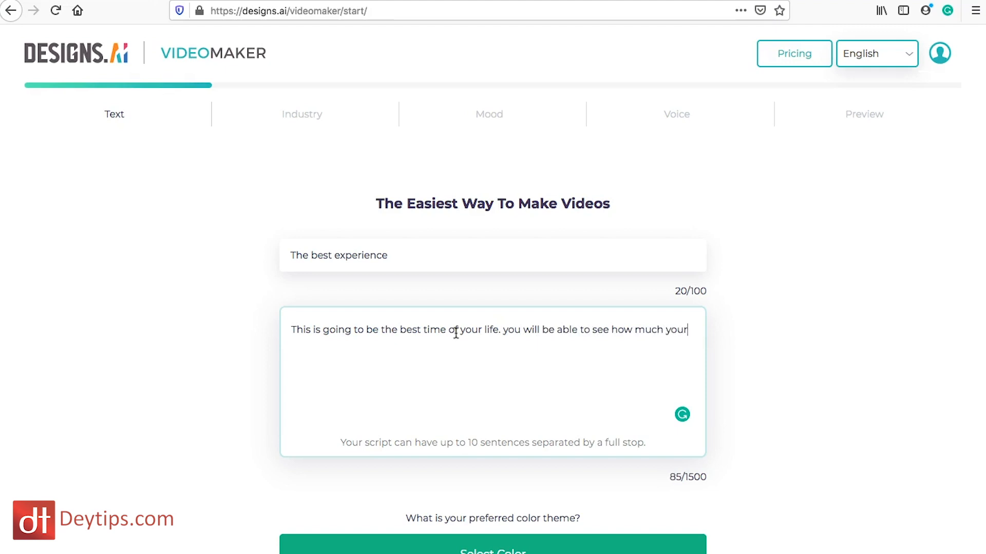
type("life will")
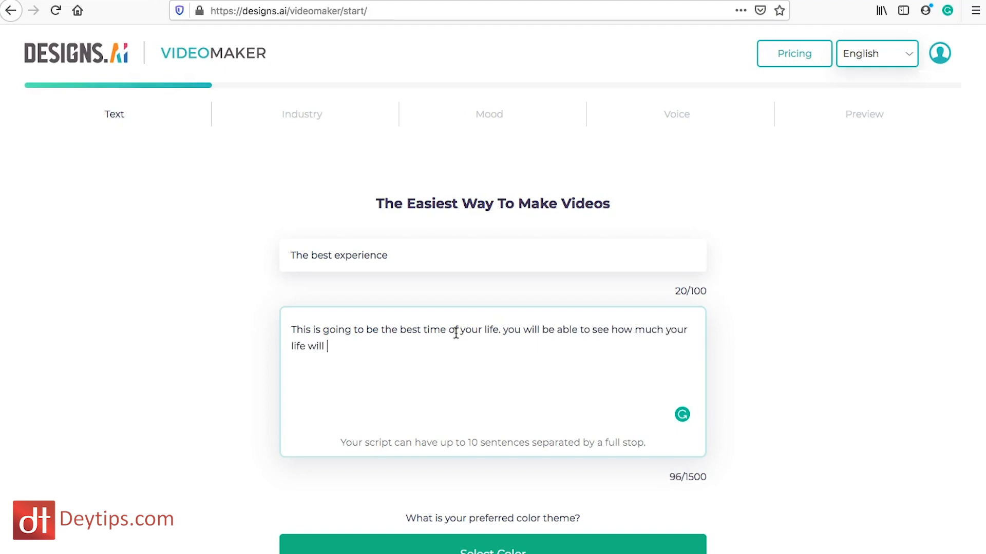
type("change after")
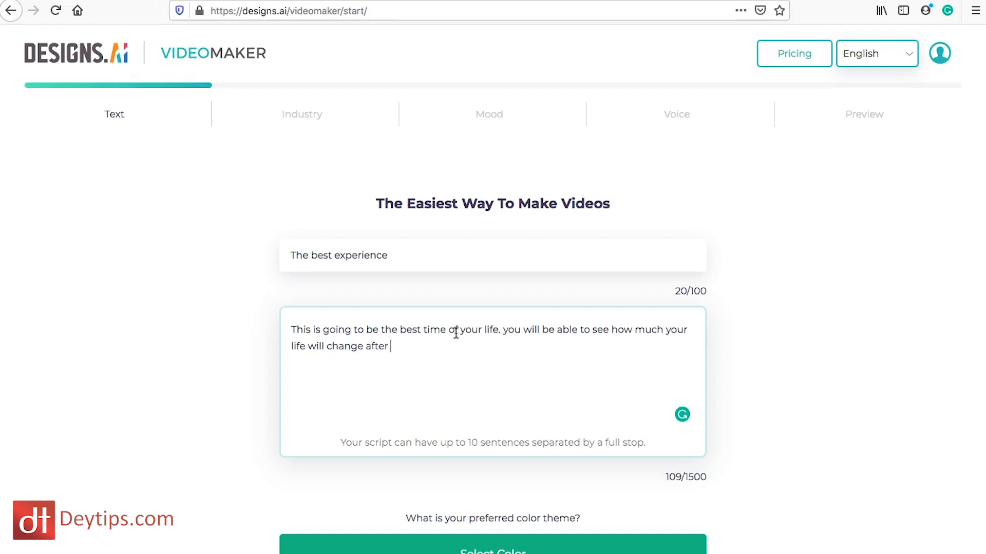
type("buying this p")
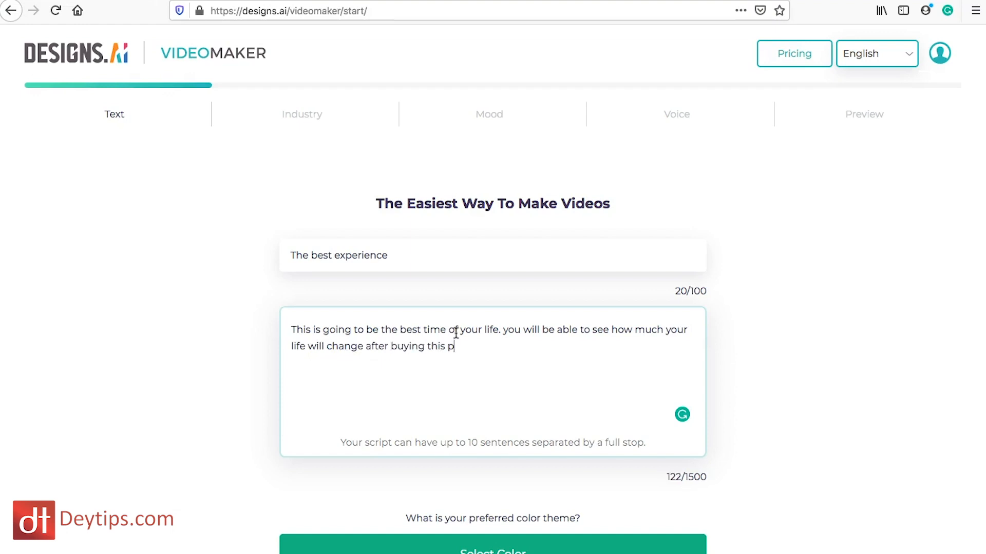
type("roduct.")
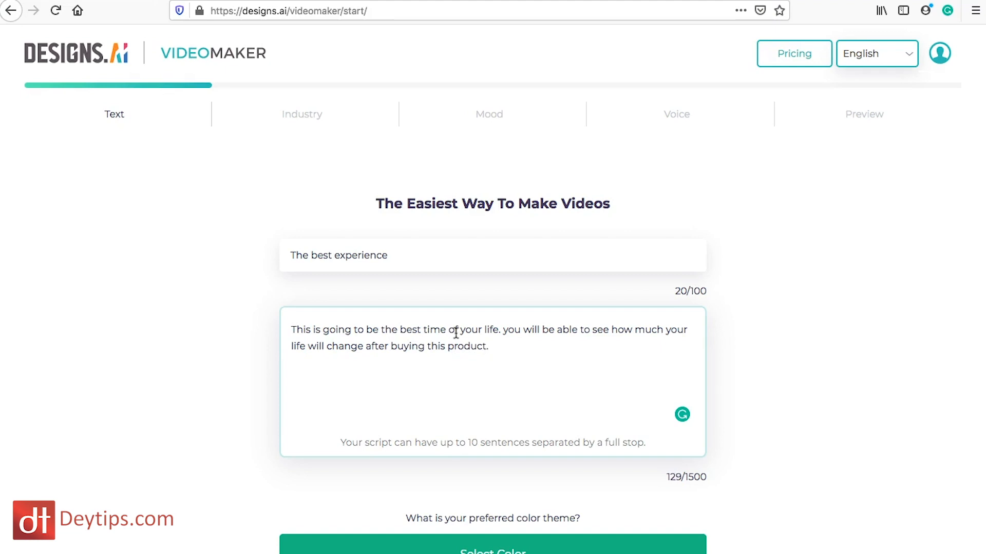
type("Do no")
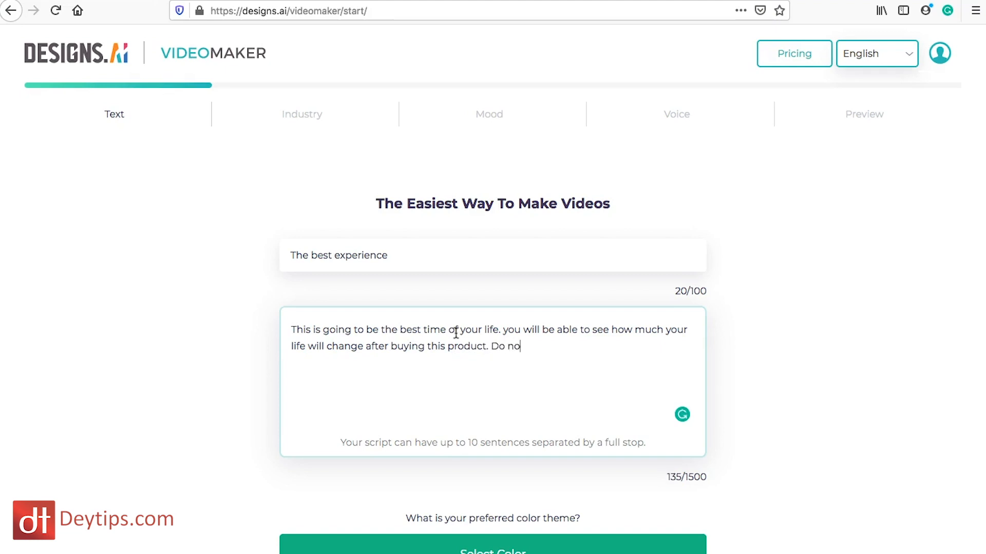
type("t miss out on t")
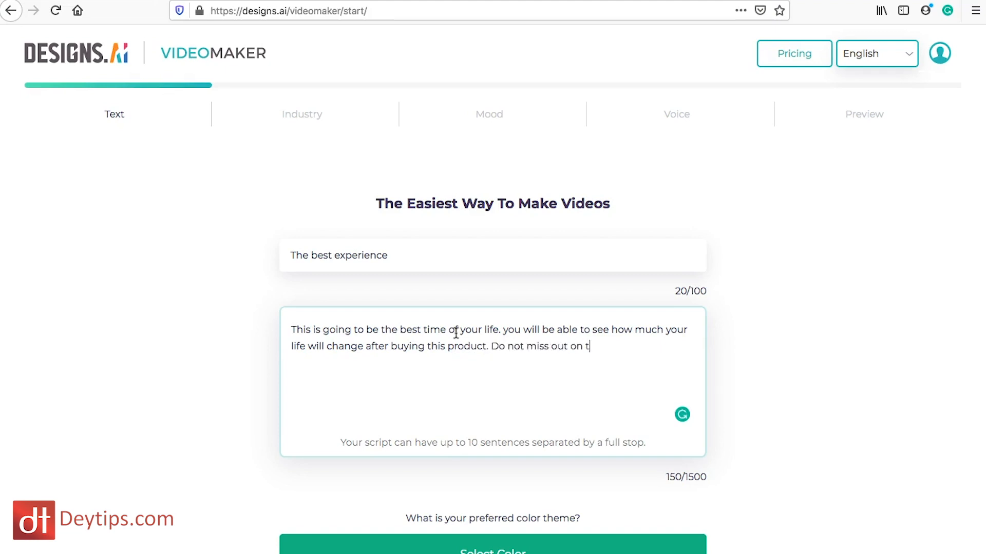
type("his.")
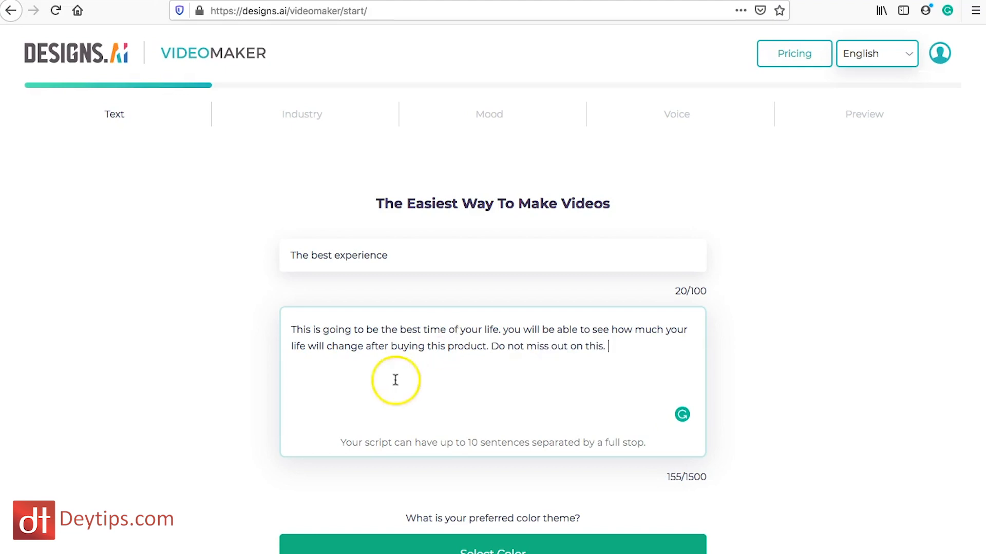
scroll("down", 3)
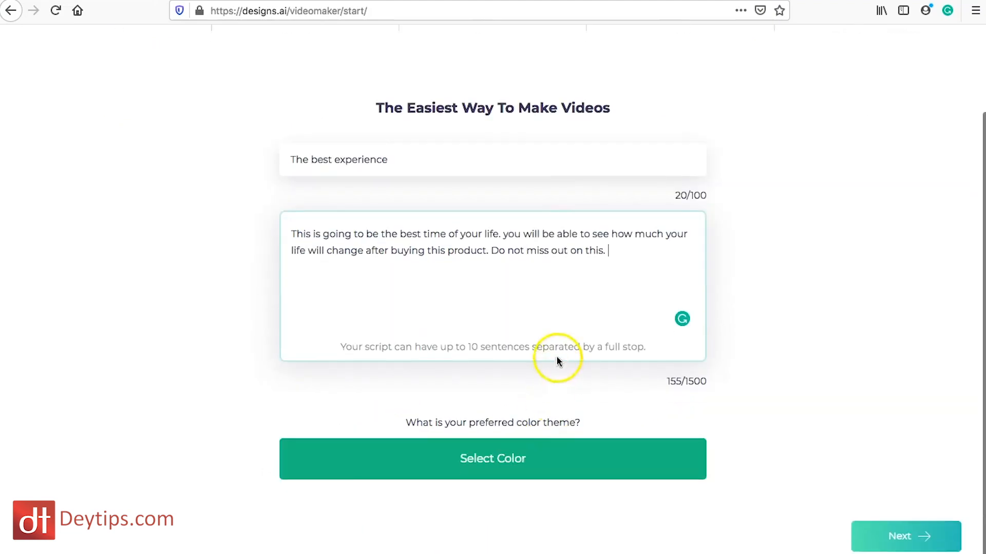
Choose the purple colour theme for the video.
left_click(493, 458)
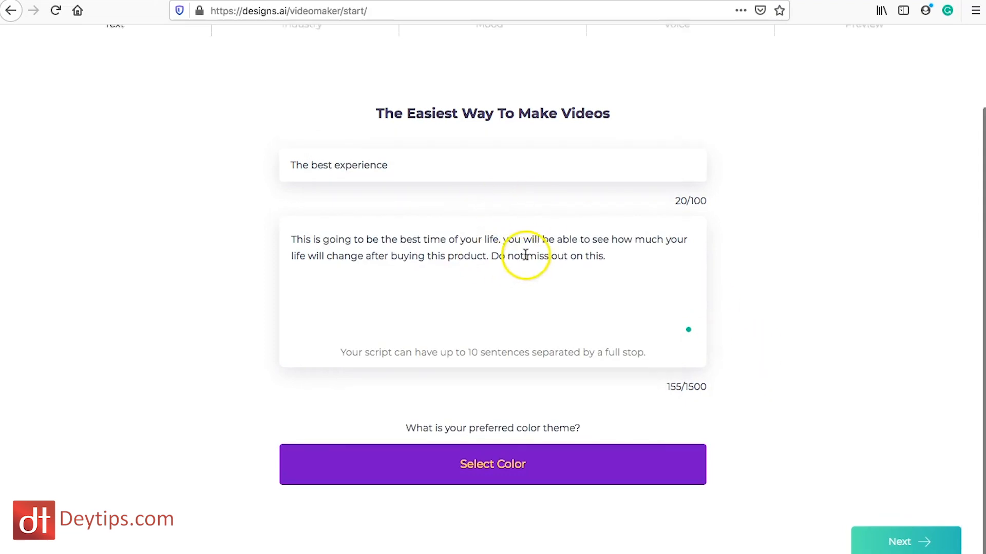
scroll("up", 3)
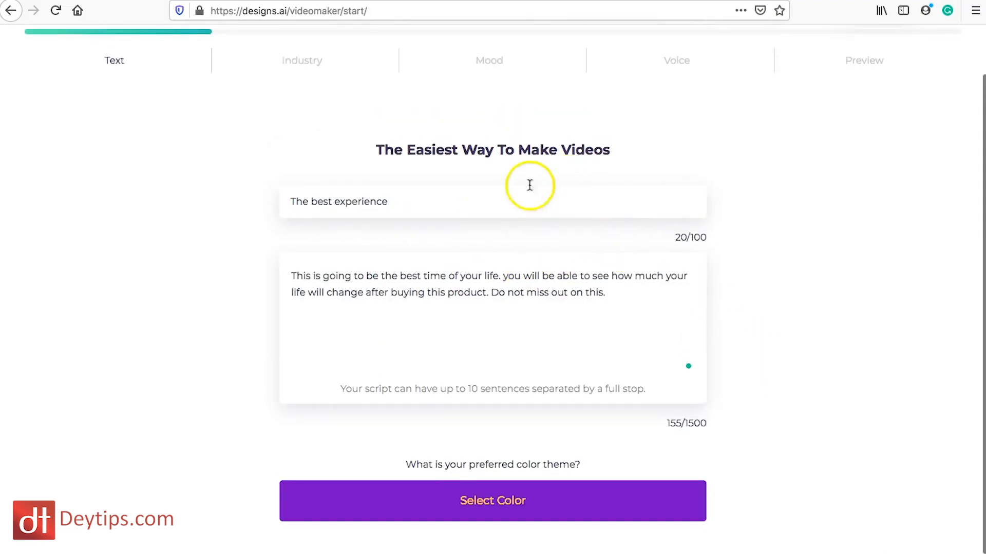
mouse_move(398, 200)
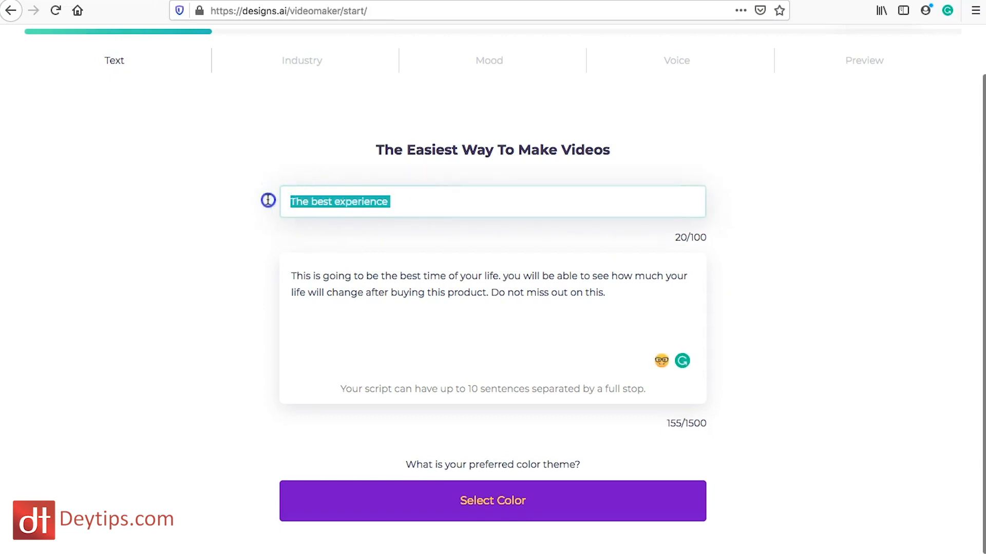
mouse_move(703, 443)
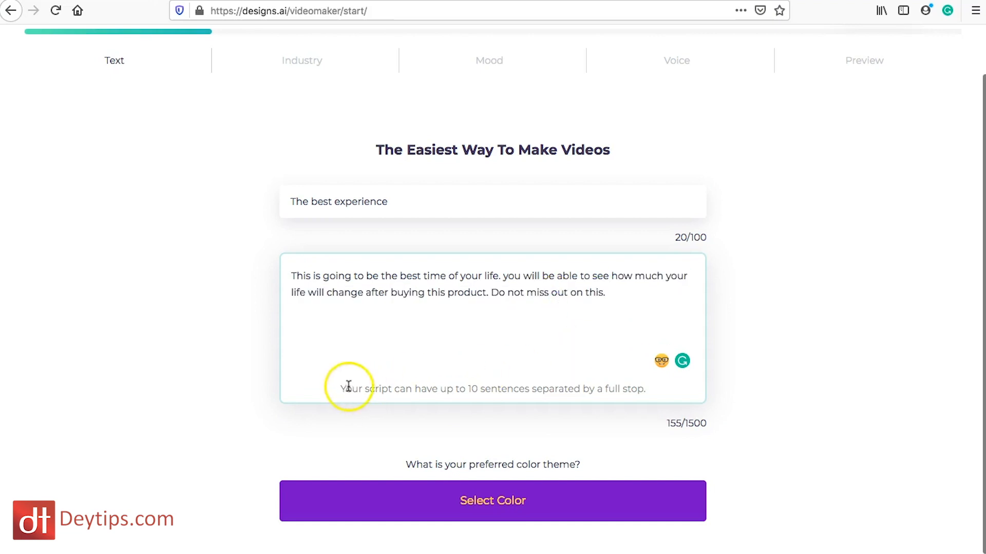
mouse_move(515, 392)
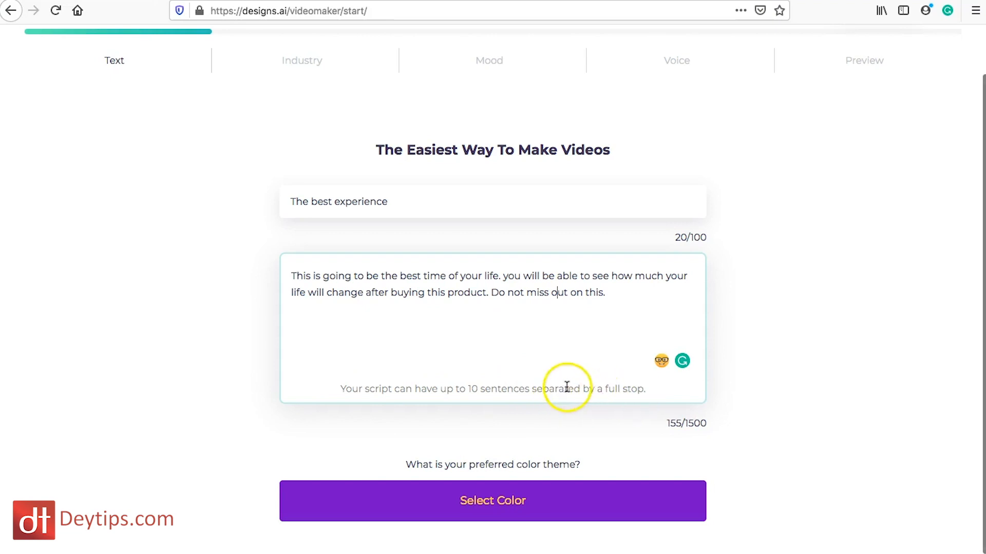
scroll("down", 3)
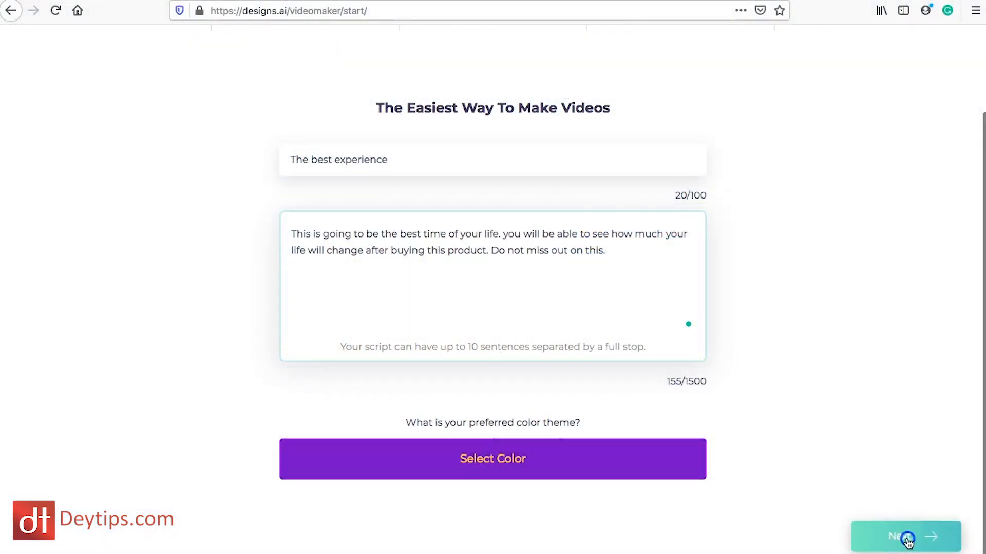
Advance to the Industry step and pick Education as the category.
left_click(905, 536)
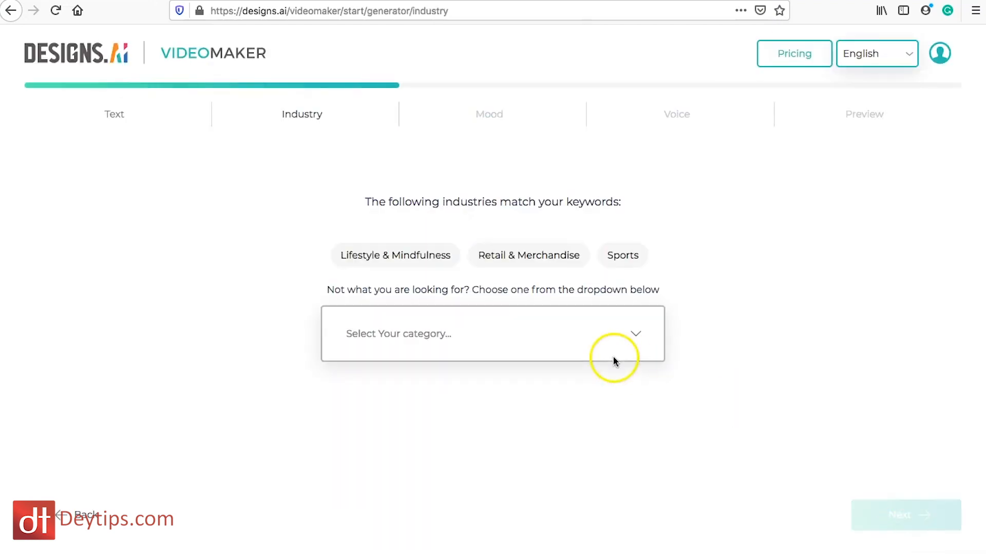
mouse_move(511, 283)
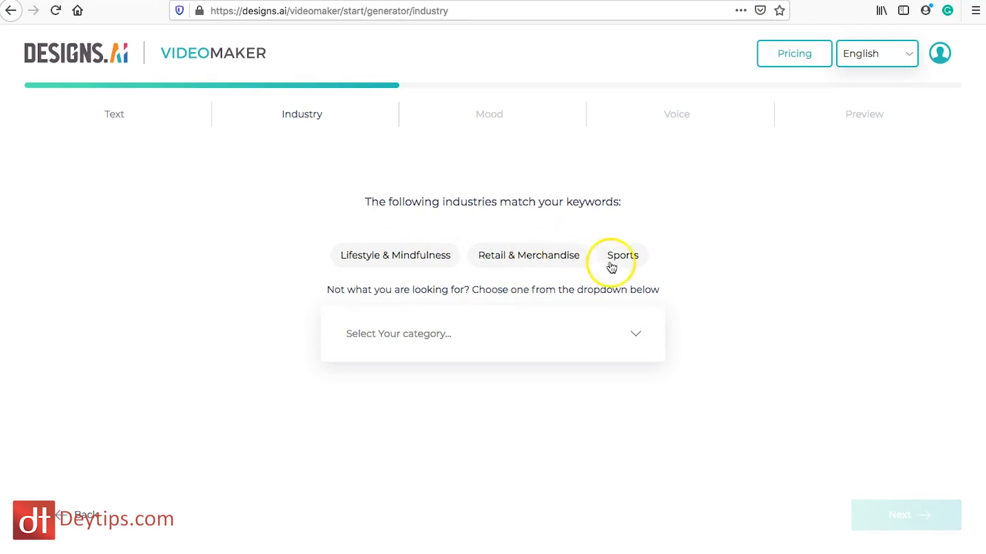
left_click(493, 334)
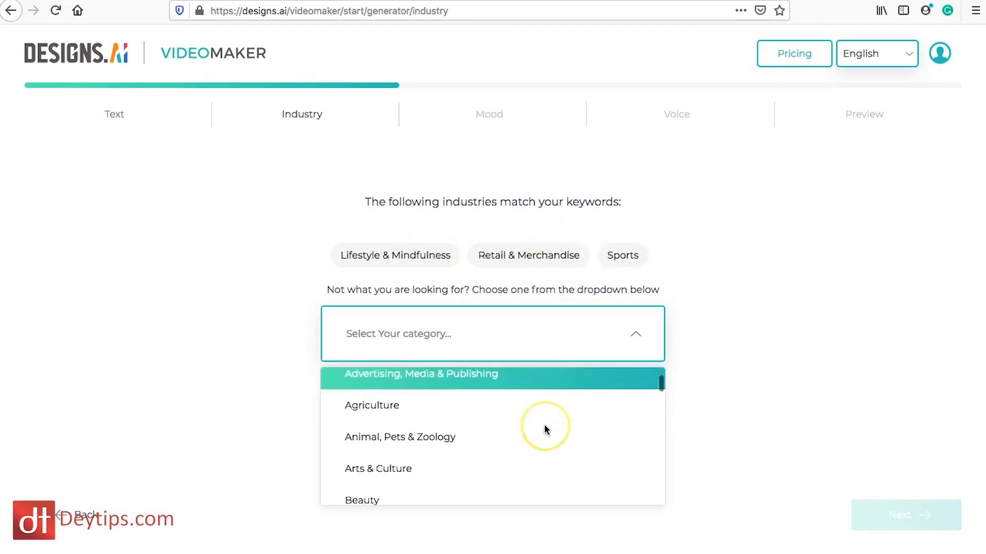
scroll("down", 3)
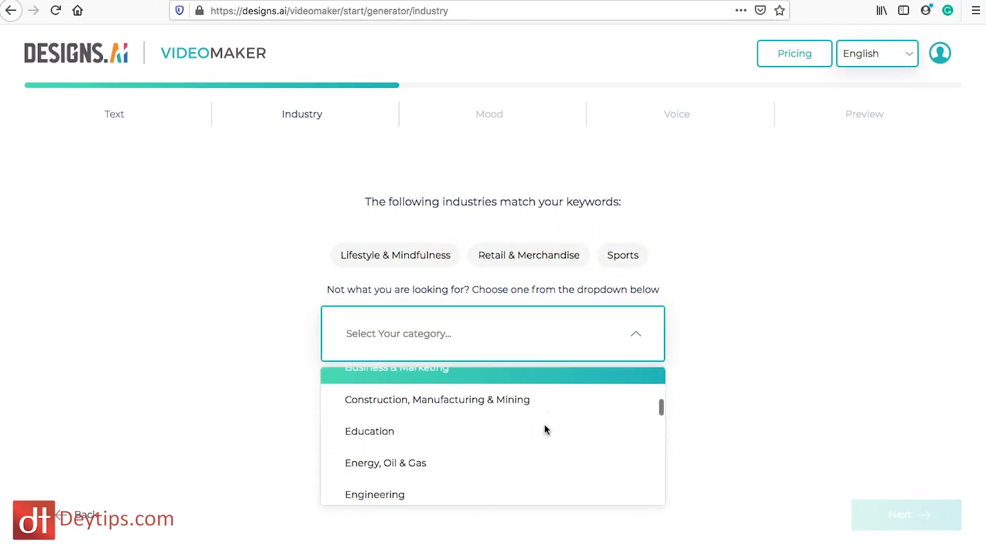
left_click(369, 431)
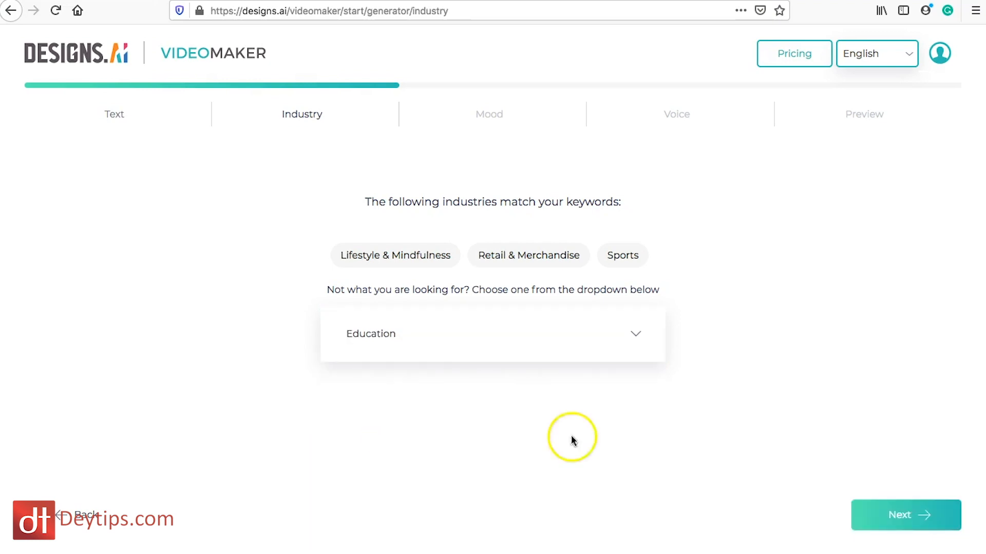
mouse_move(683, 455)
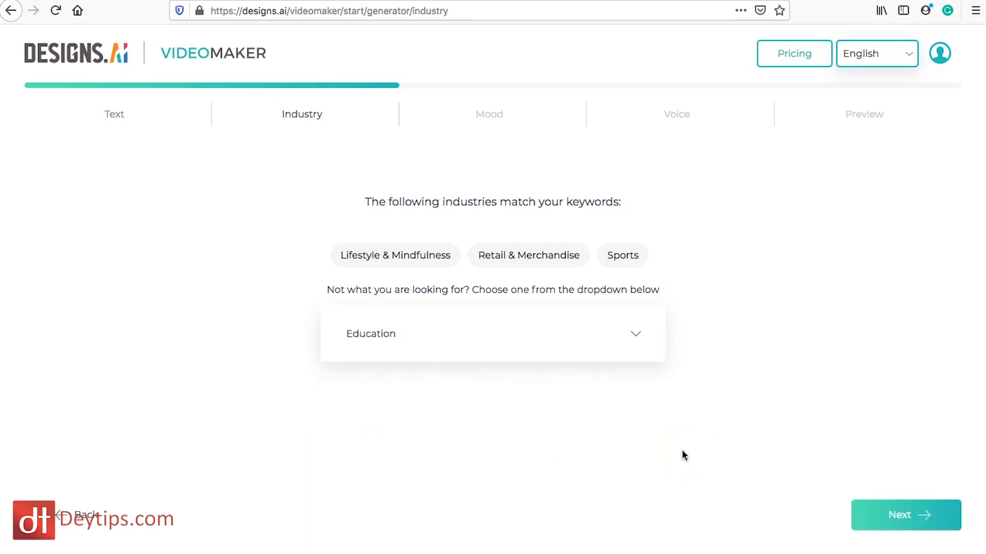
mouse_move(874, 474)
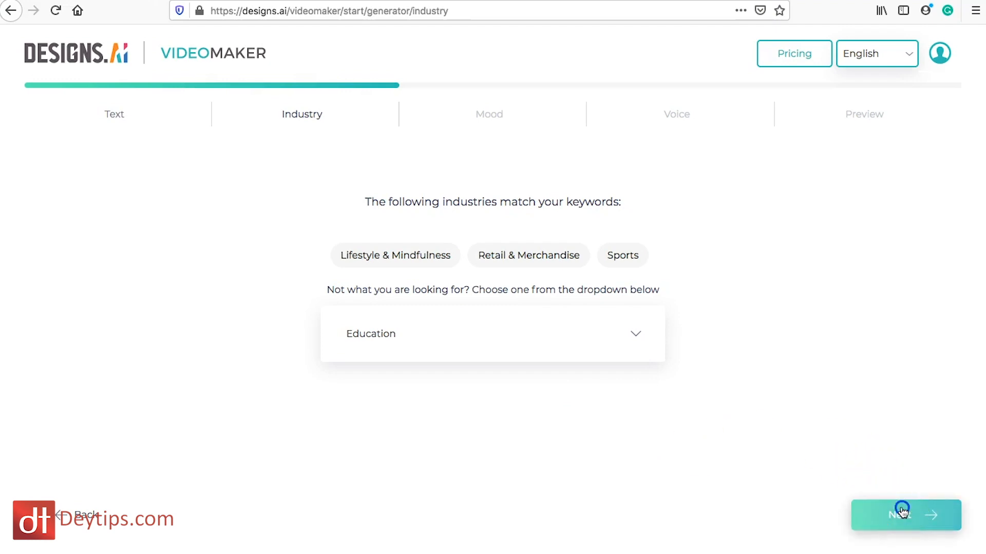
Advance to the mood step and select the Chill mood card.
left_click(905, 515)
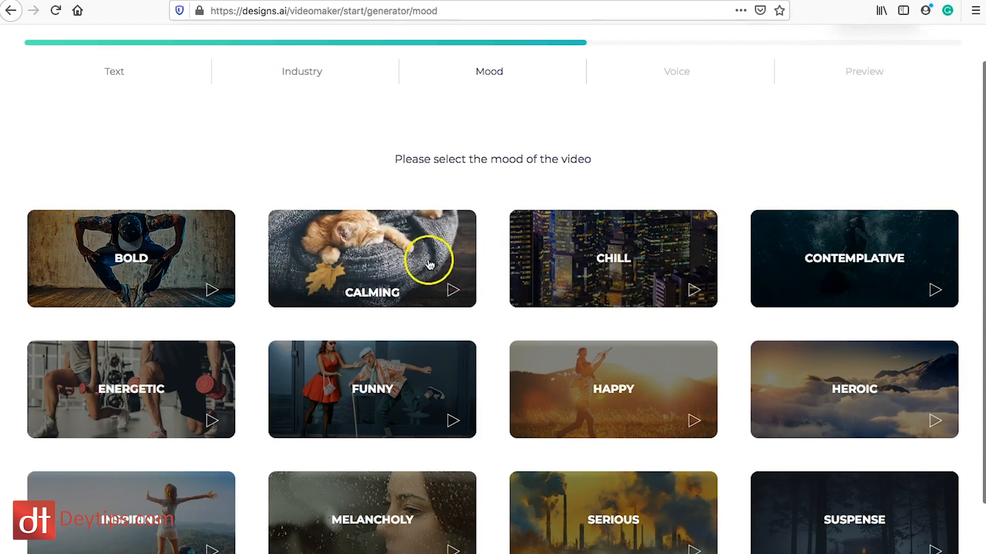
mouse_move(182, 396)
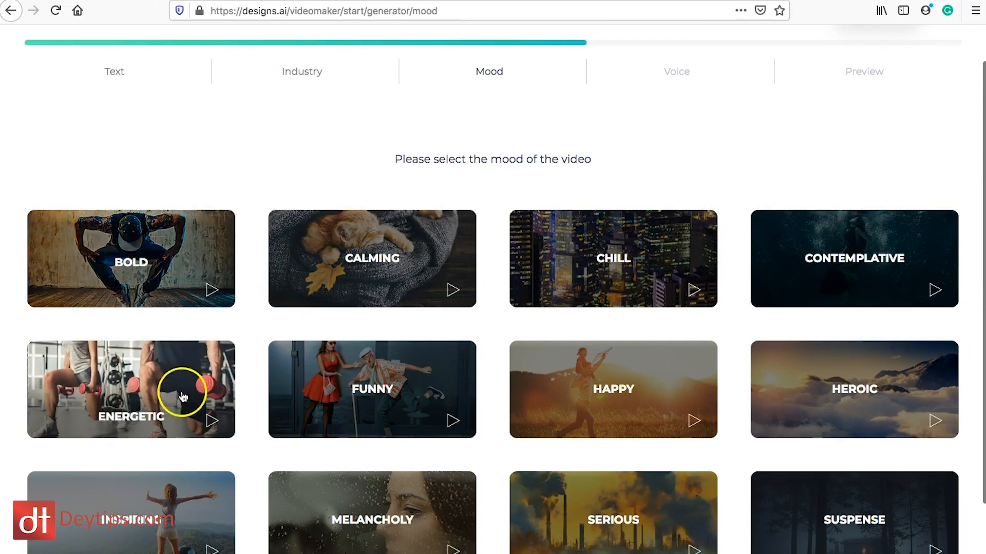
scroll("down", 3)
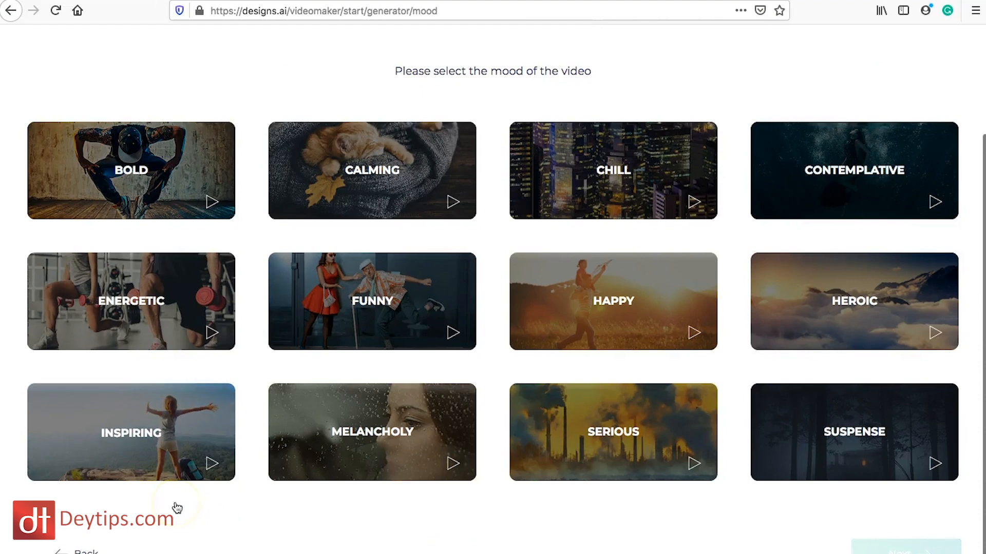
scroll("up", 3)
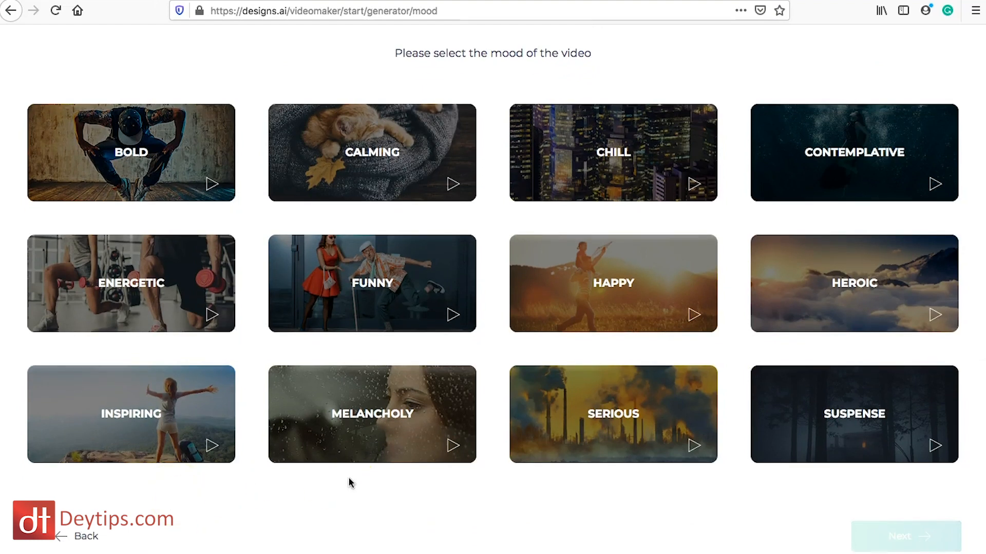
mouse_move(644, 434)
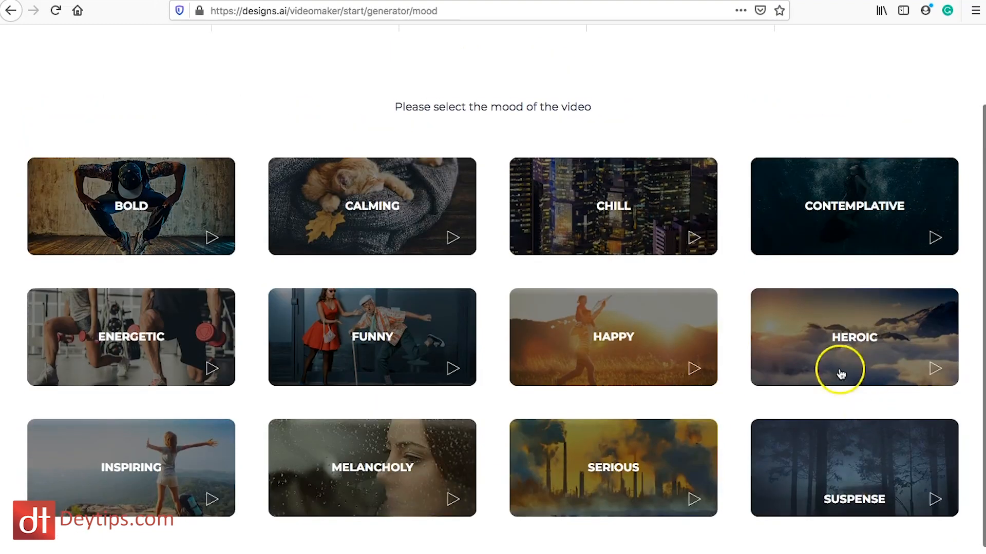
mouse_move(828, 363)
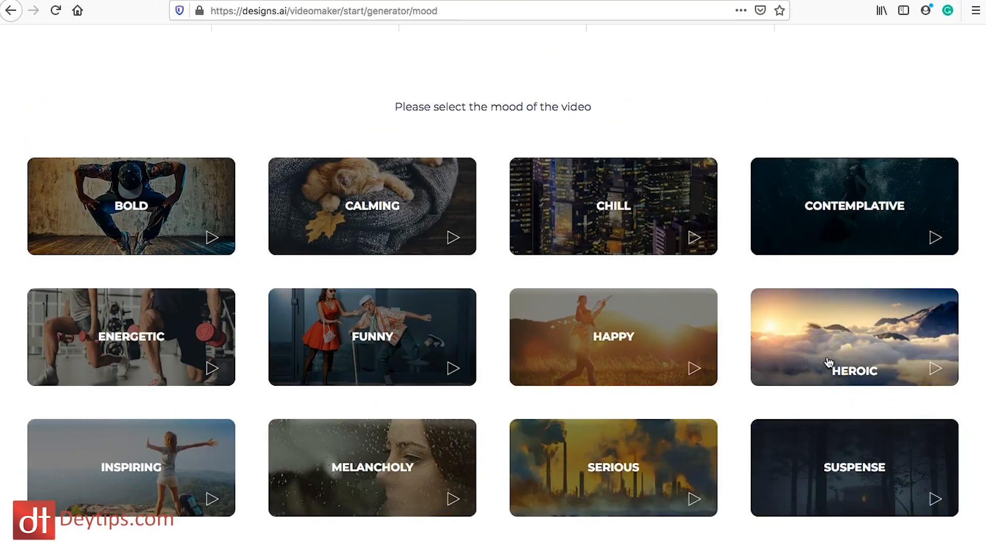
mouse_move(624, 202)
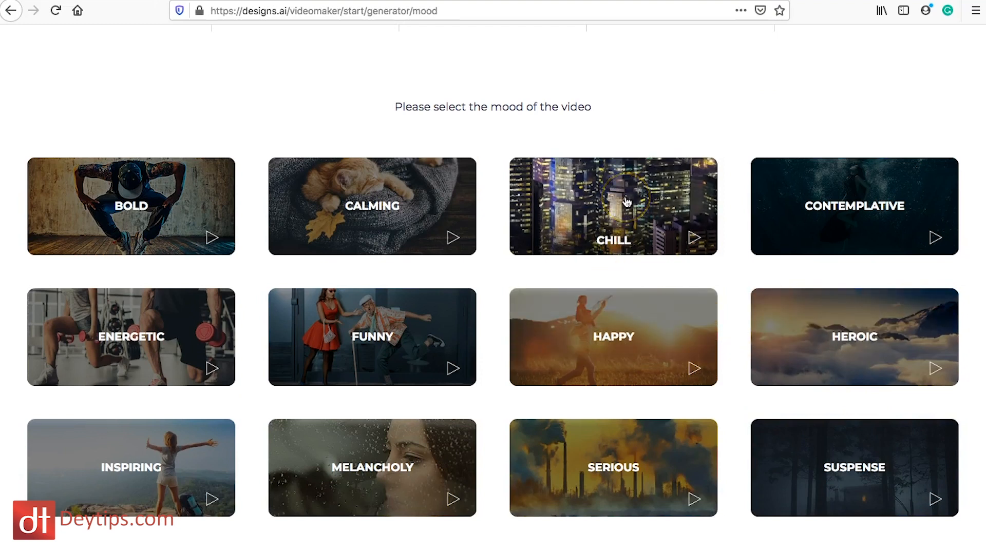
left_click(613, 206)
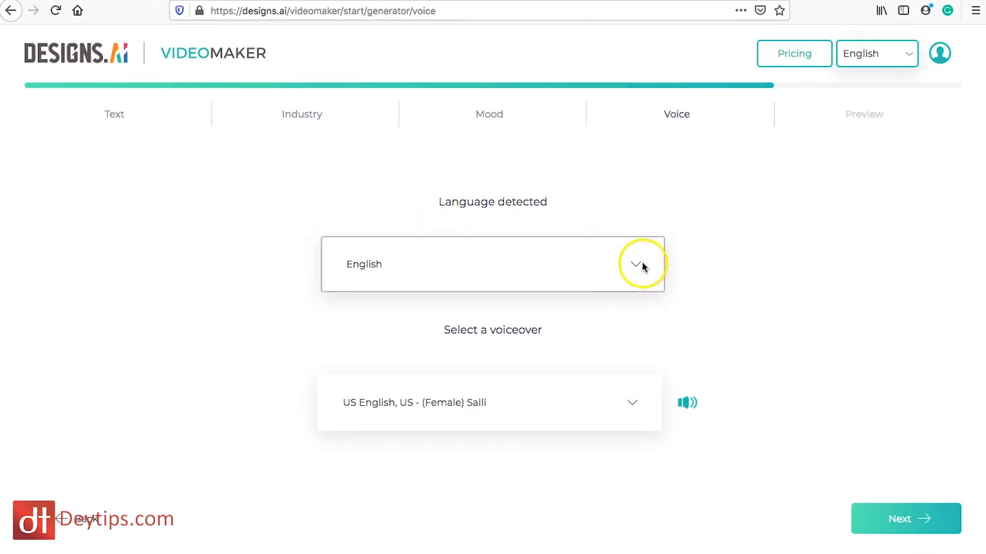
mouse_move(511, 257)
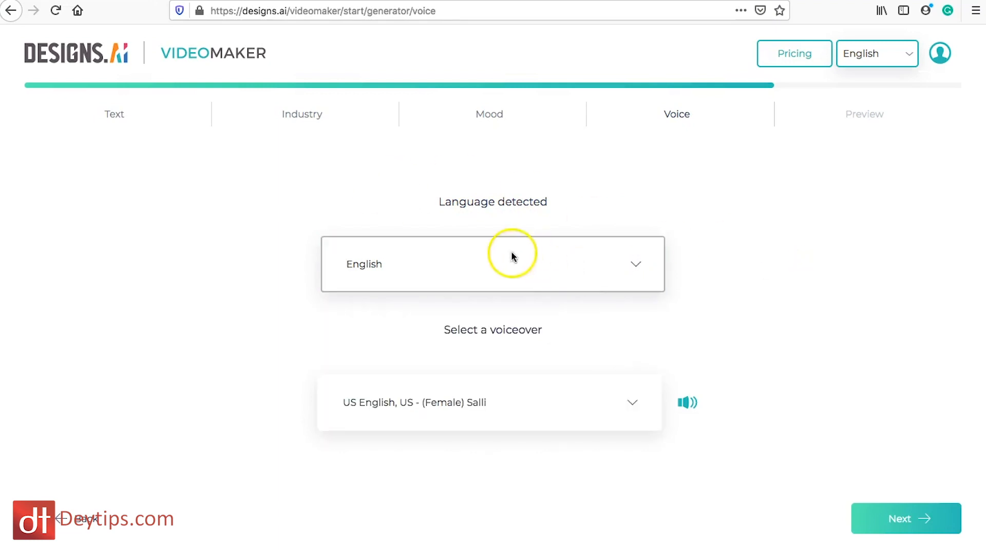
mouse_move(538, 263)
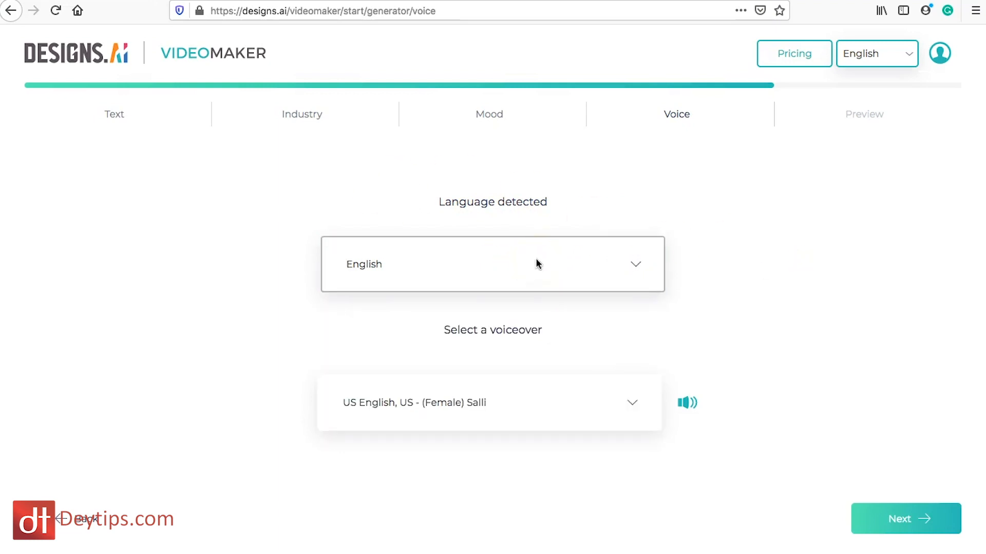
mouse_move(641, 280)
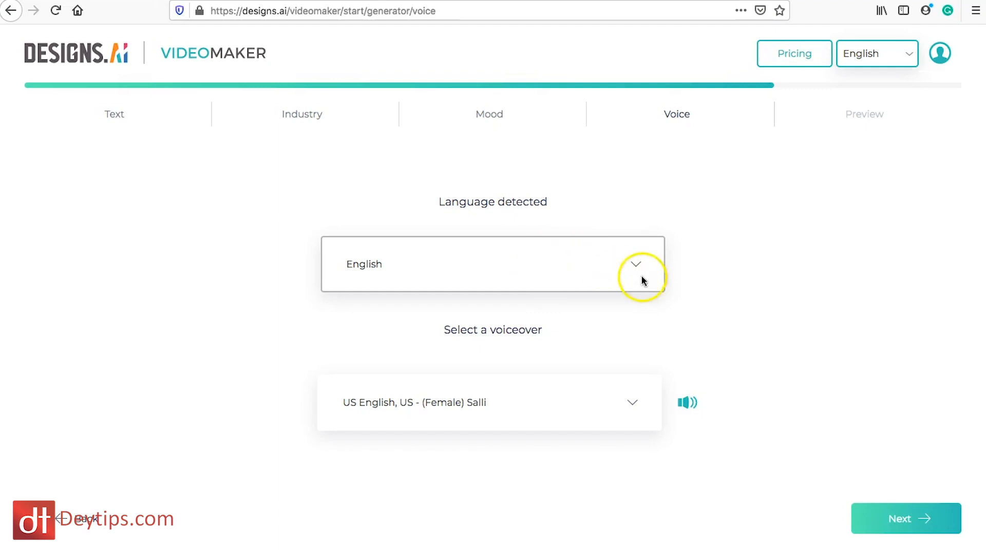
left_click(635, 264)
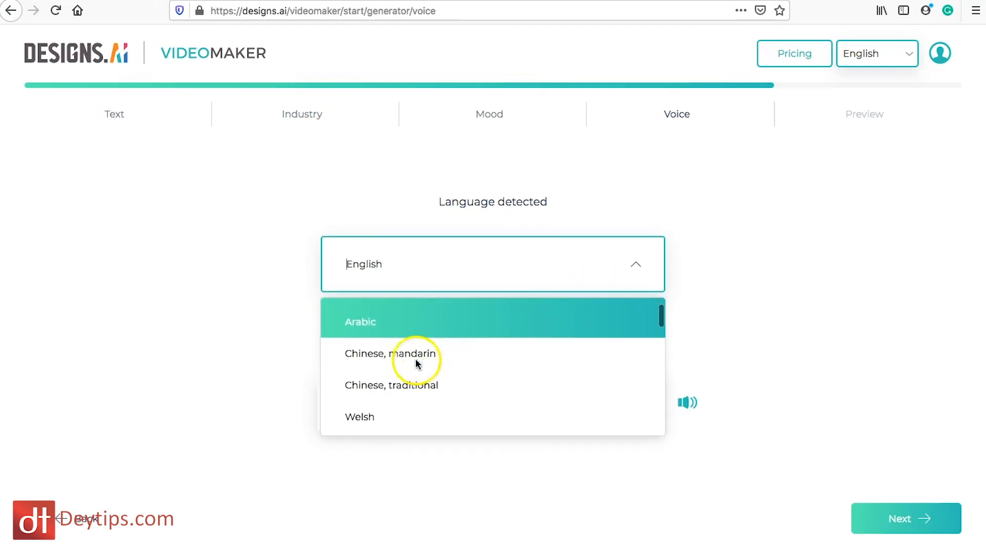
scroll("down", 3)
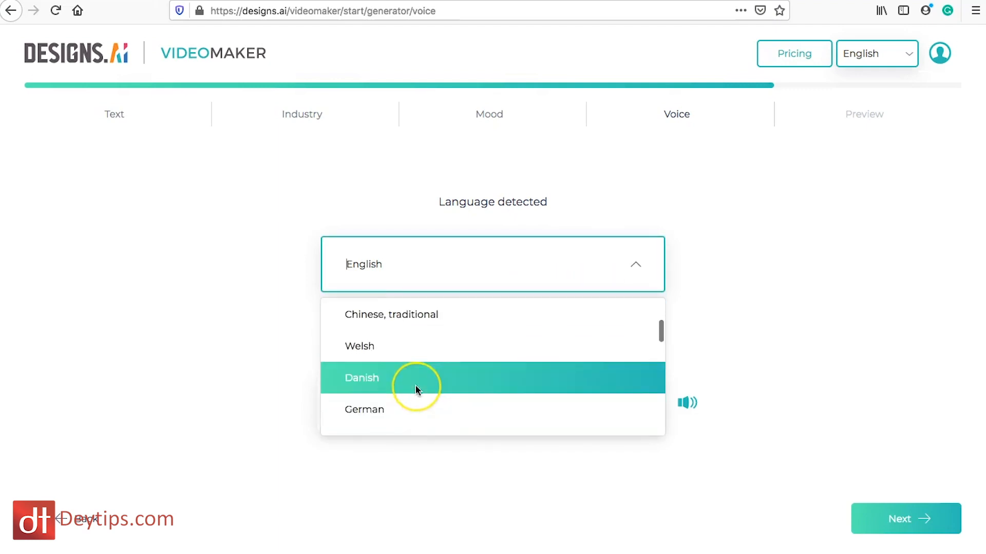
scroll("down", 3)
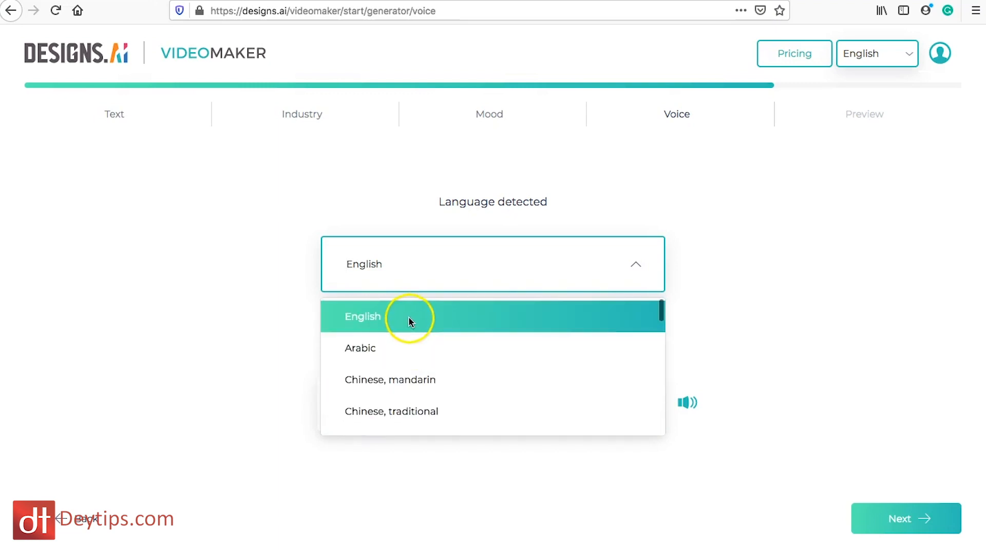
left_click(363, 316)
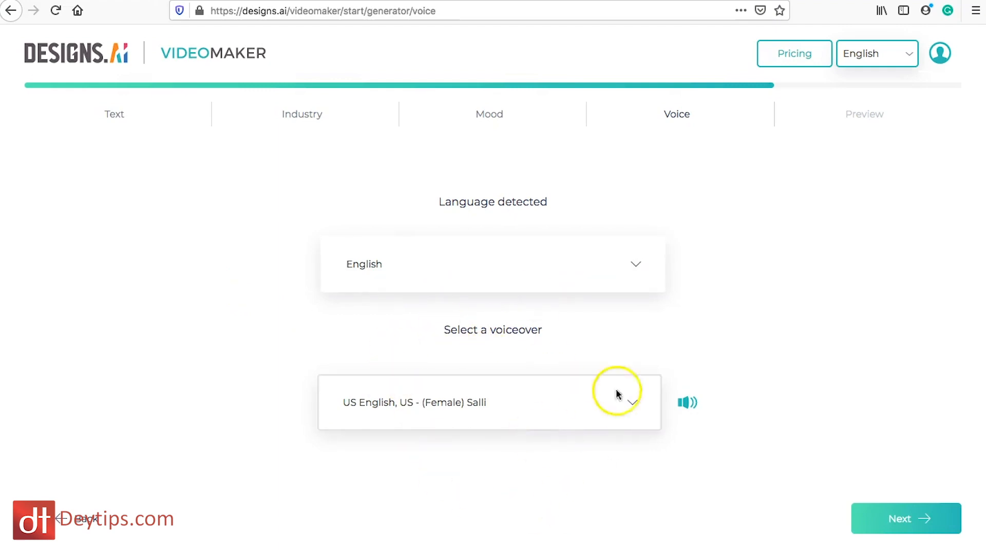
mouse_move(641, 393)
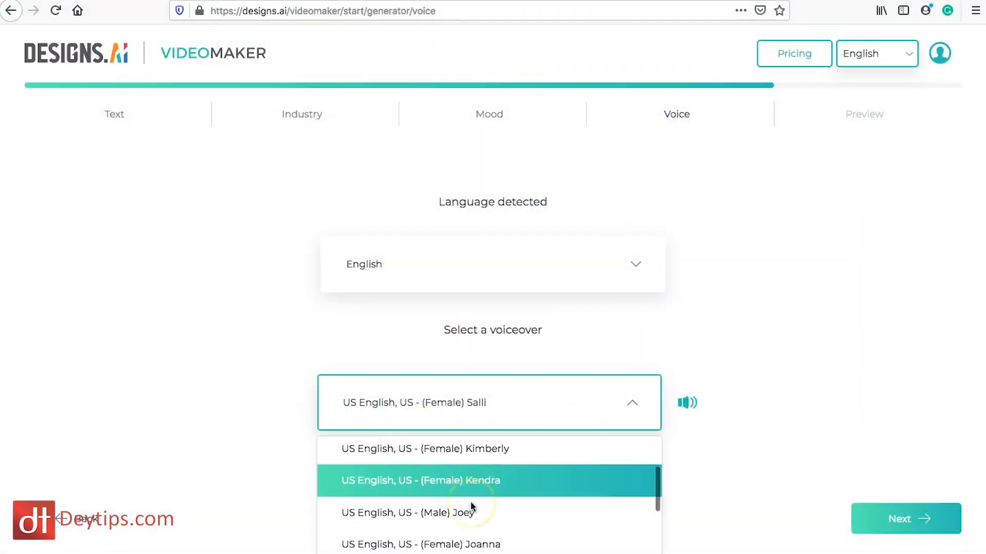
Select and preview the British English GB Female Emma voiceover, then generate the draft.
scroll("down", 3)
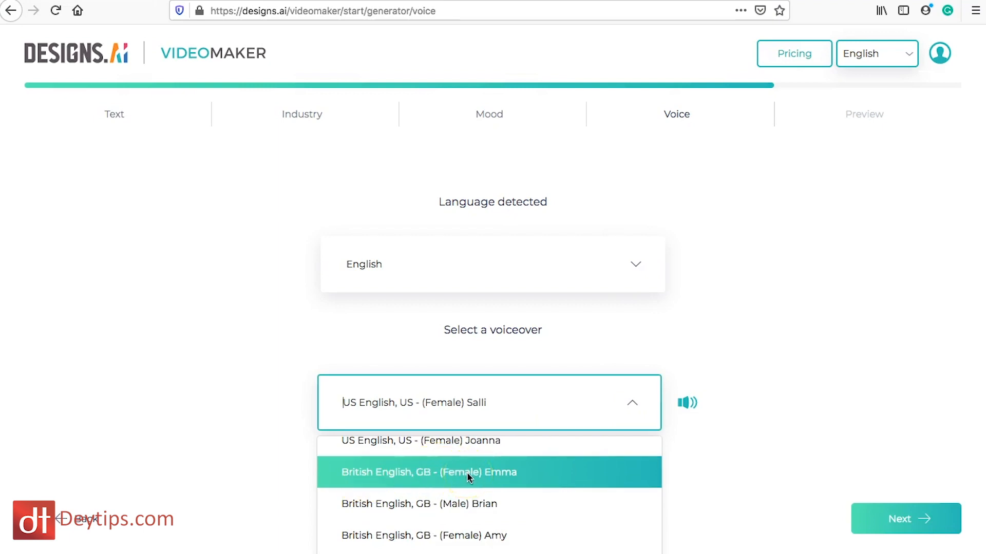
left_click(428, 472)
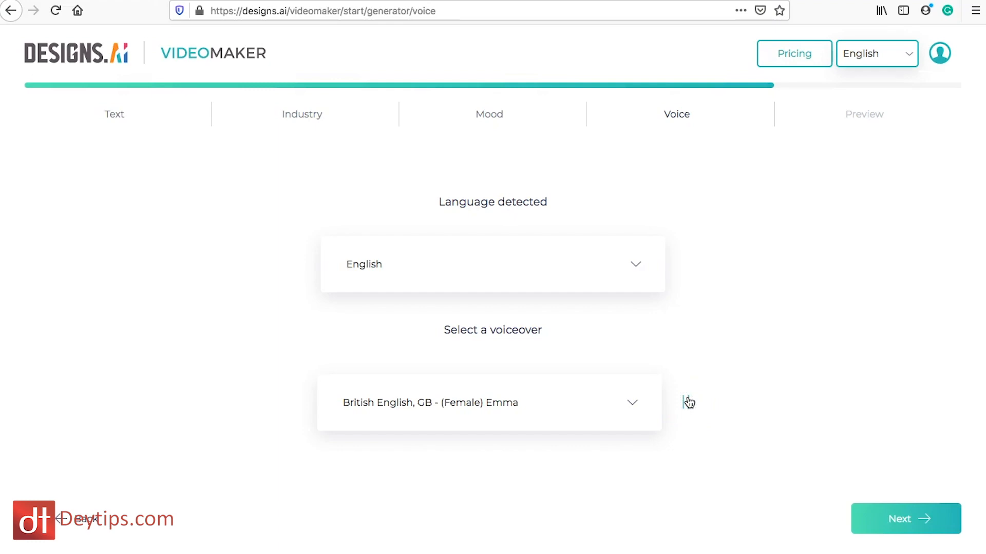
left_click(688, 403)
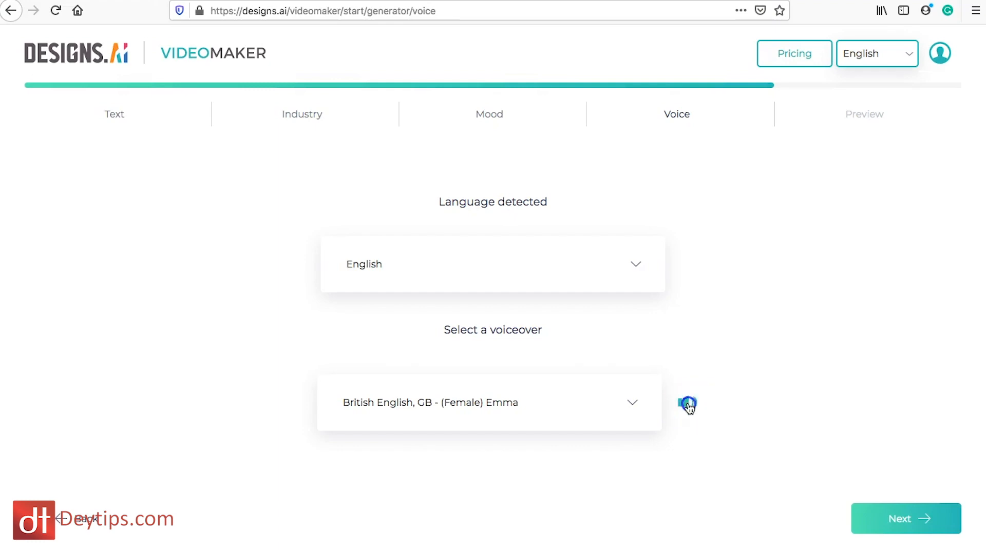
left_click(687, 404)
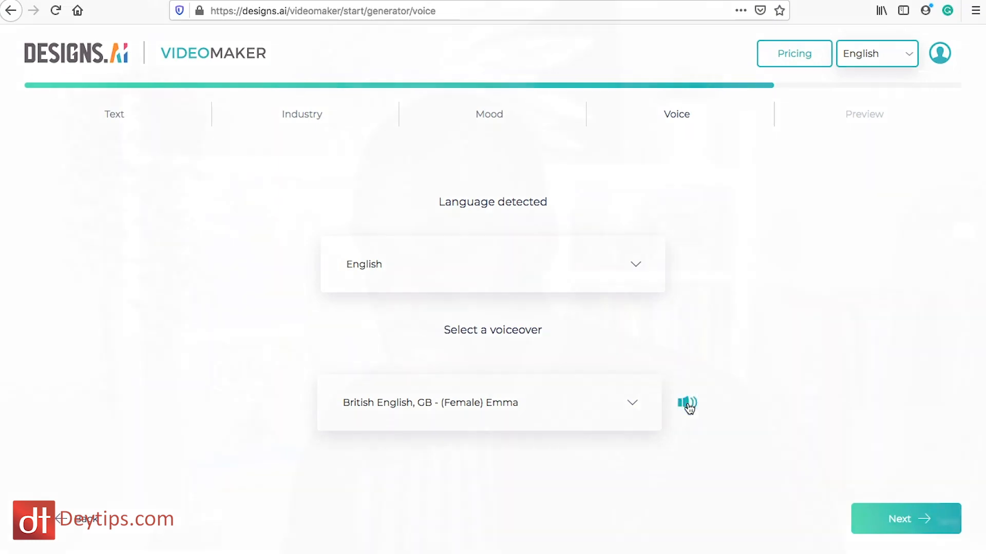
left_click(904, 519)
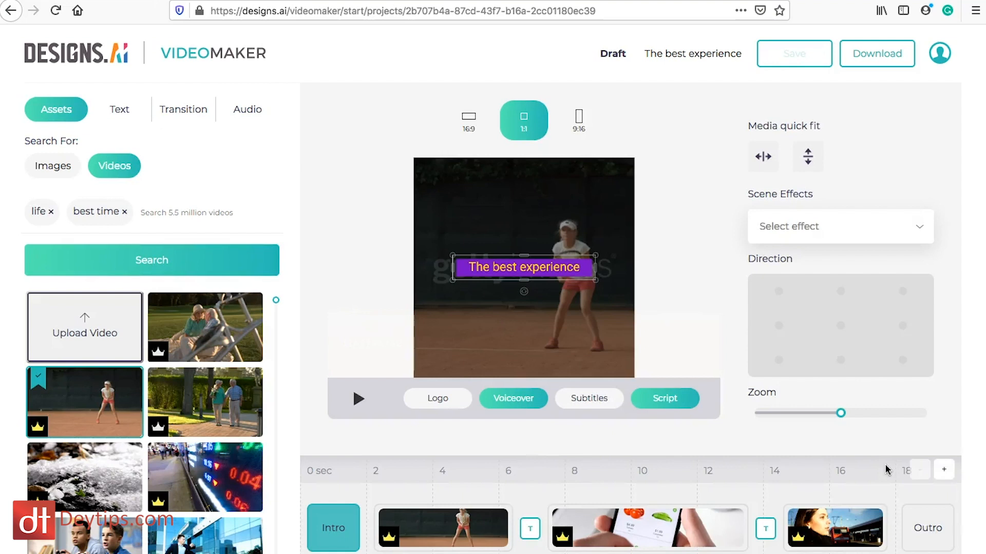
mouse_move(611, 294)
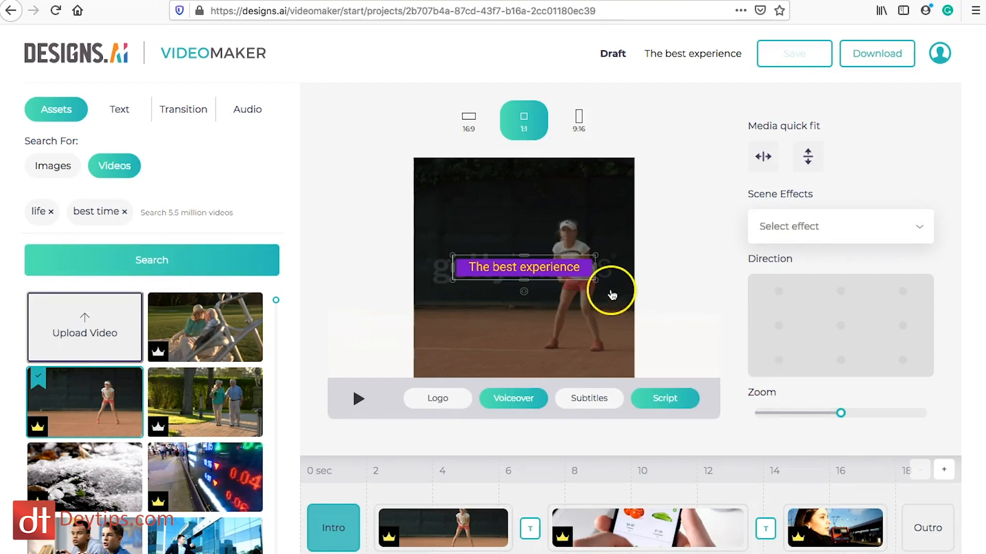
mouse_move(373, 313)
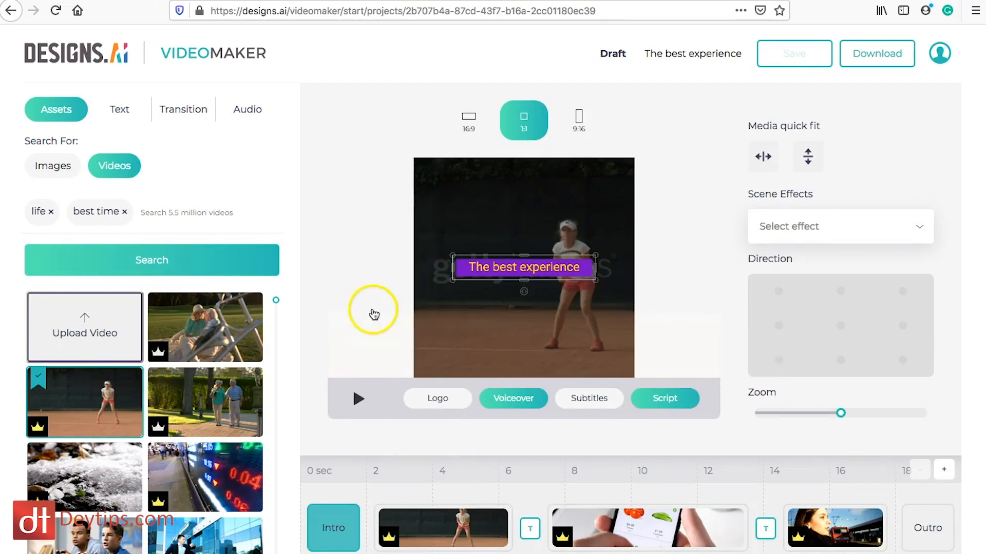
mouse_move(428, 93)
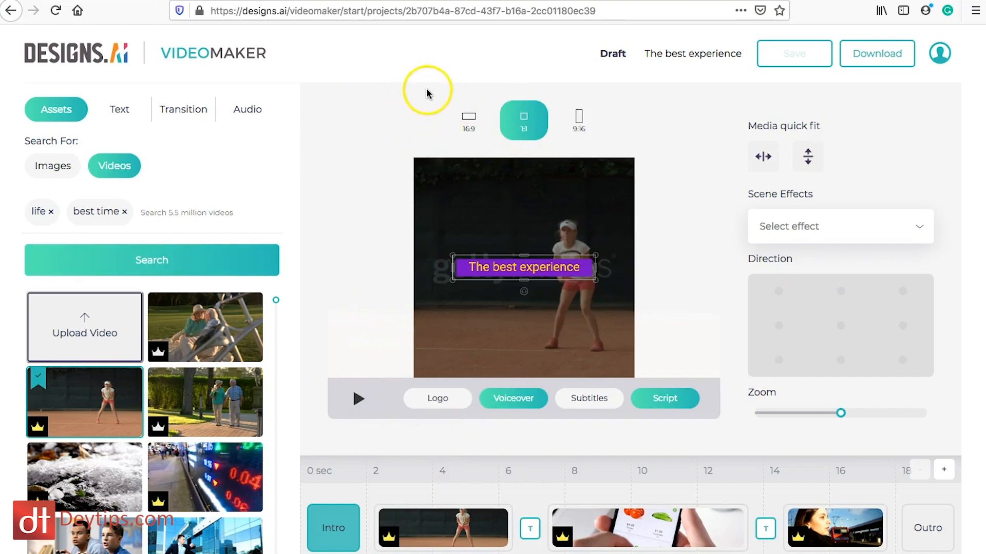
mouse_move(470, 120)
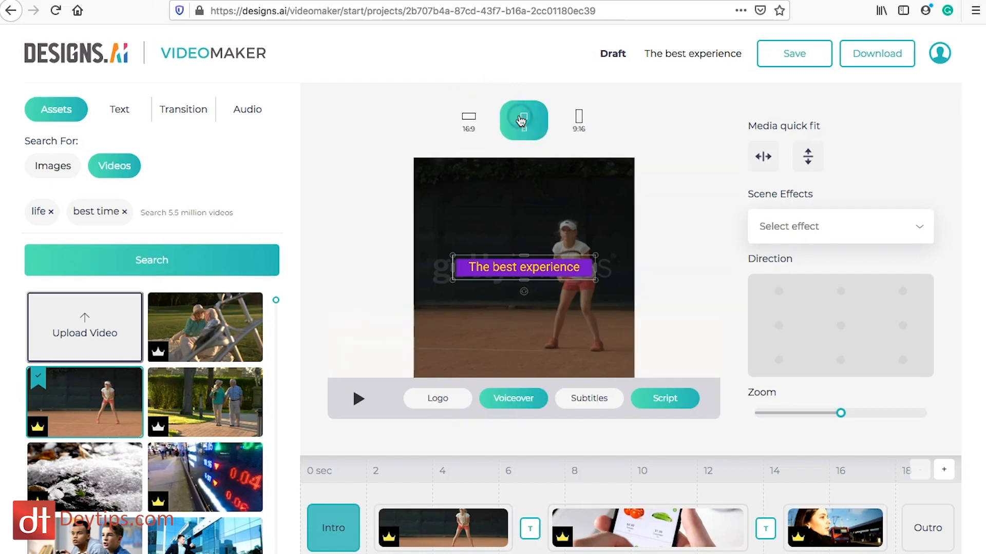
Try the vertical and square 1:1 formats, then set the video back to 16:9.
left_click(577, 119)
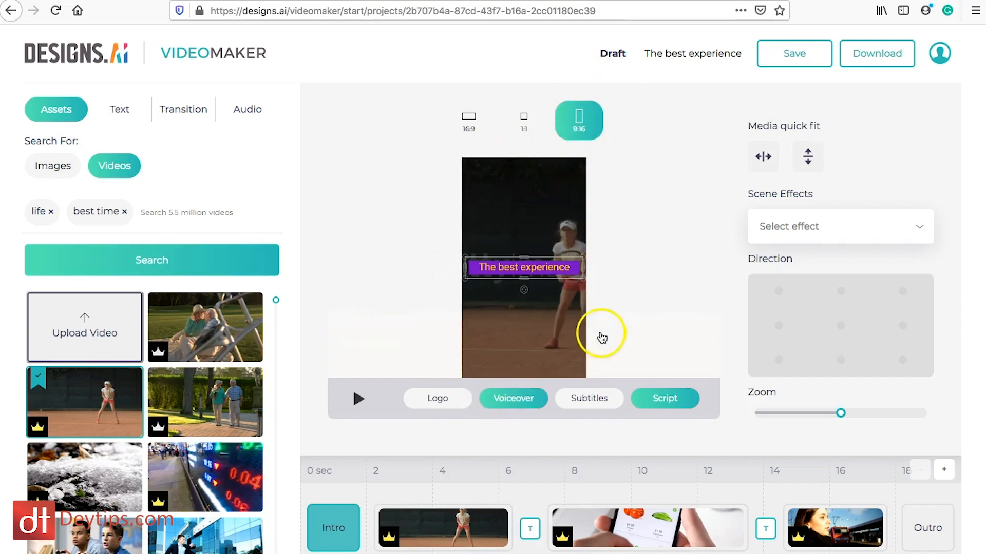
mouse_move(607, 327)
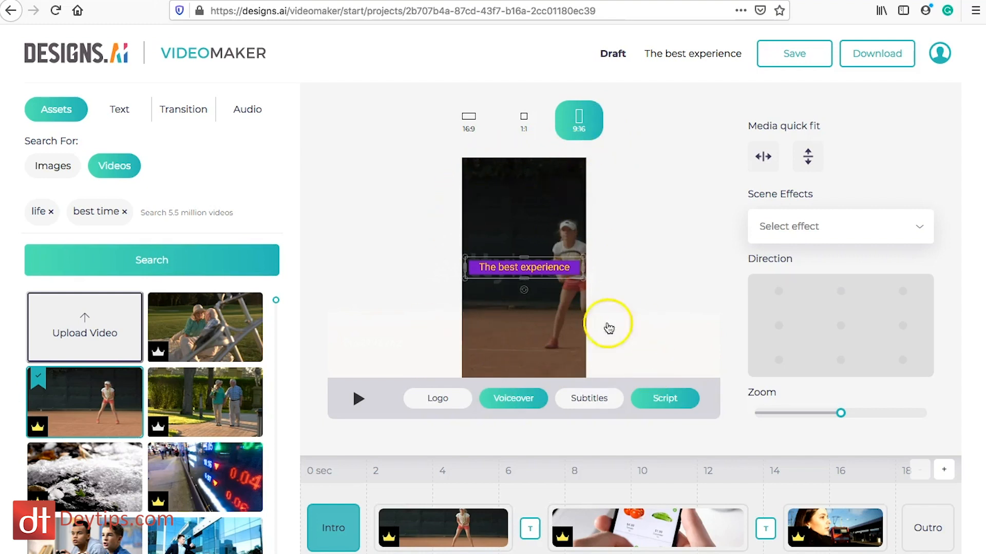
mouse_move(514, 156)
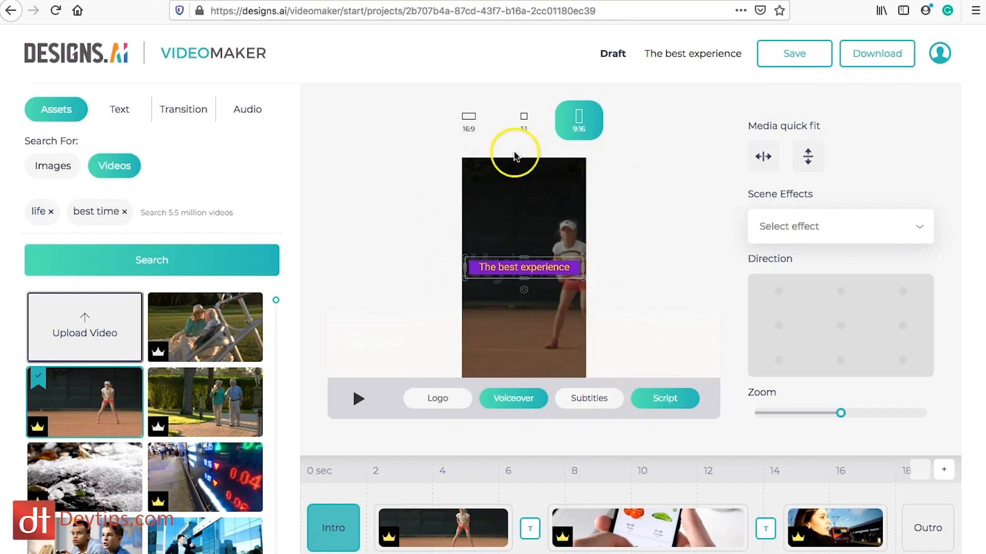
mouse_move(471, 215)
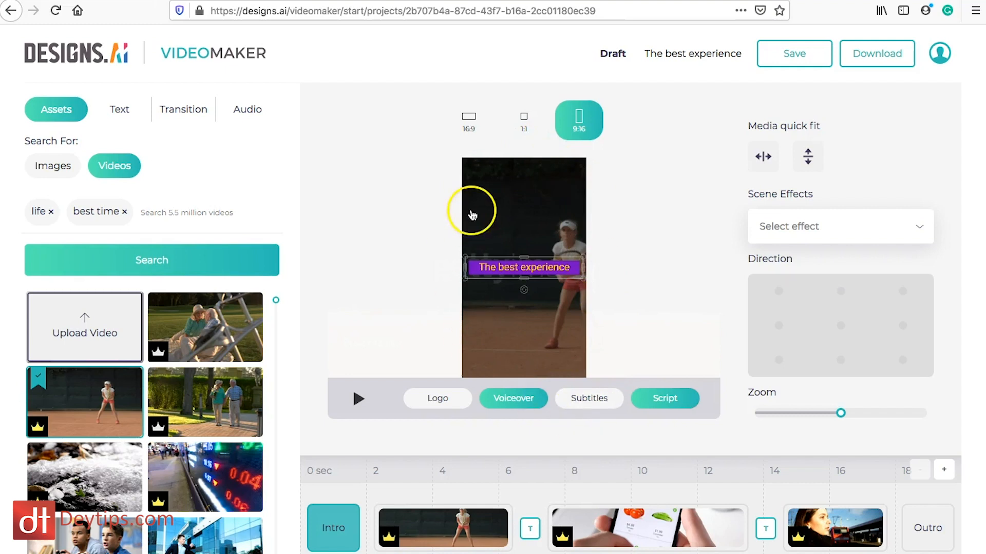
mouse_move(546, 242)
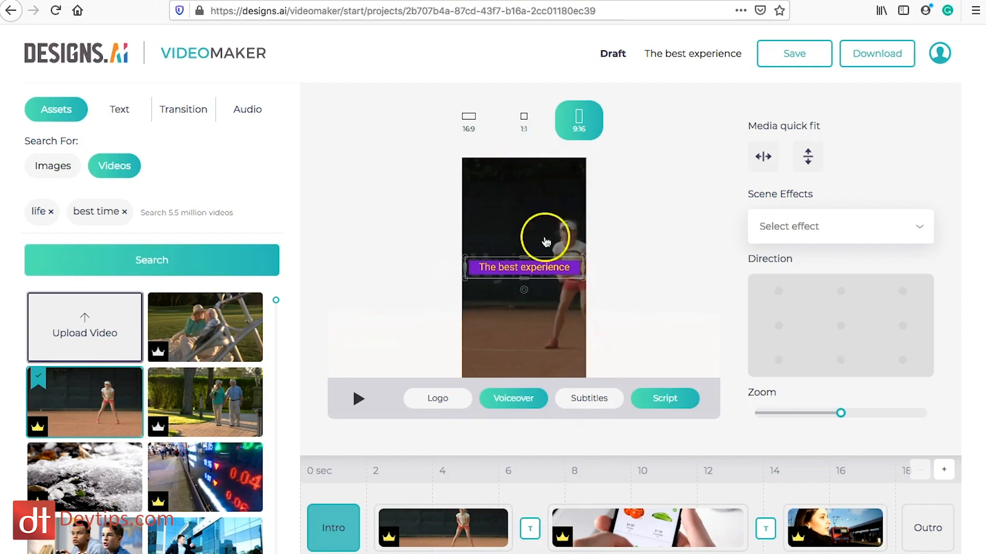
left_click(523, 119)
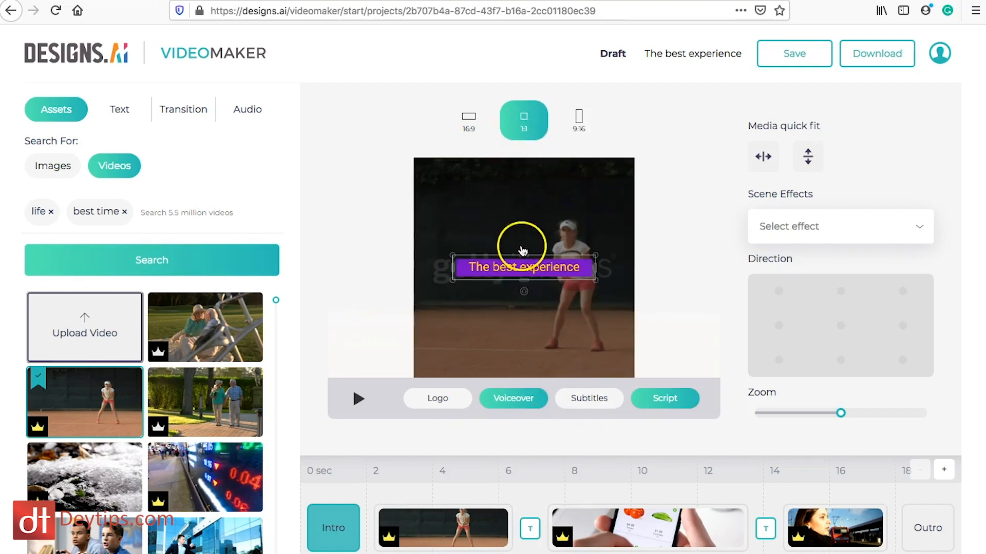
mouse_move(635, 305)
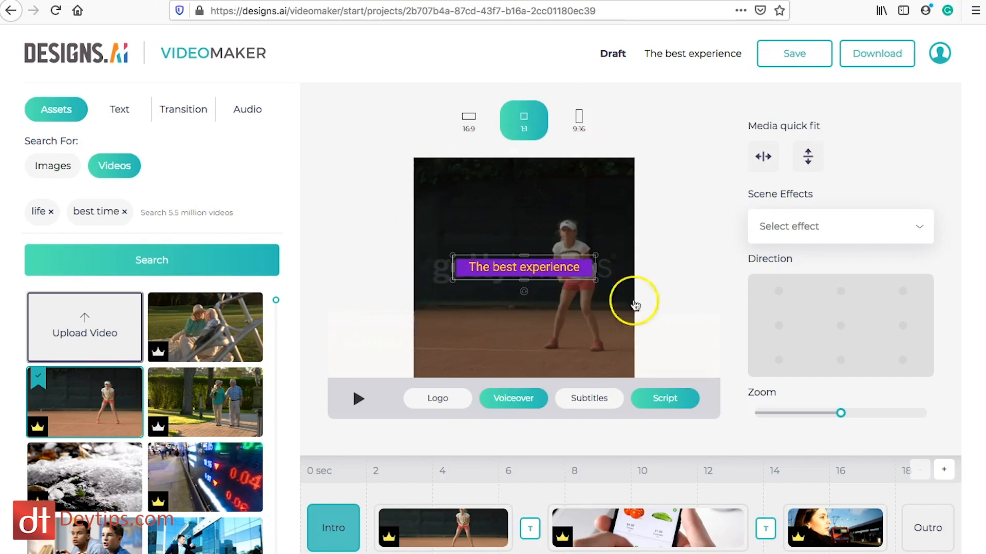
mouse_move(464, 117)
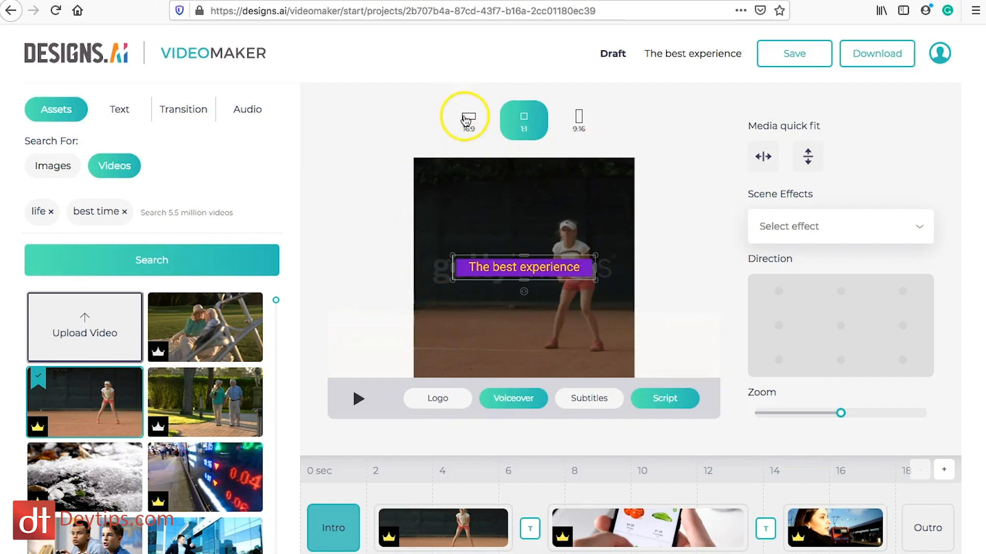
left_click(464, 121)
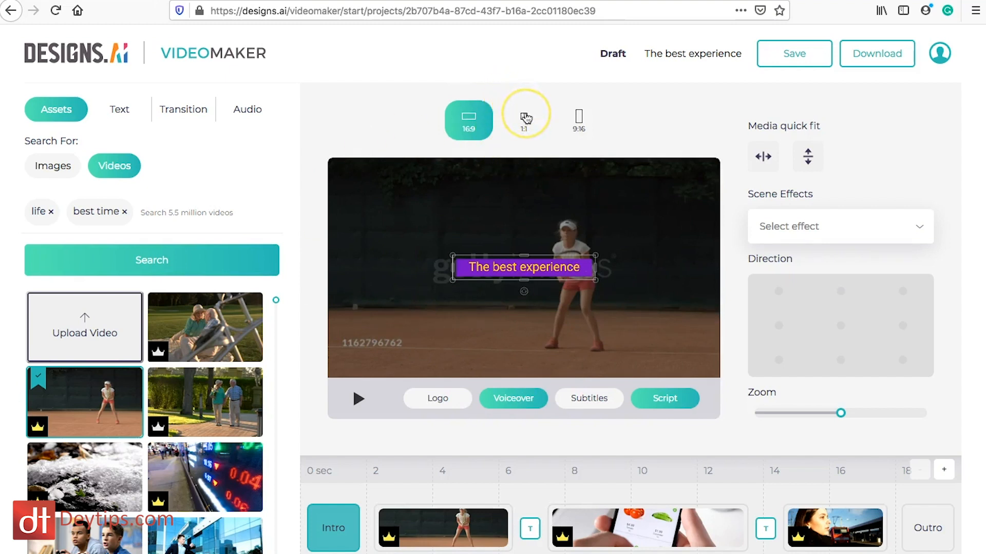
mouse_move(524, 120)
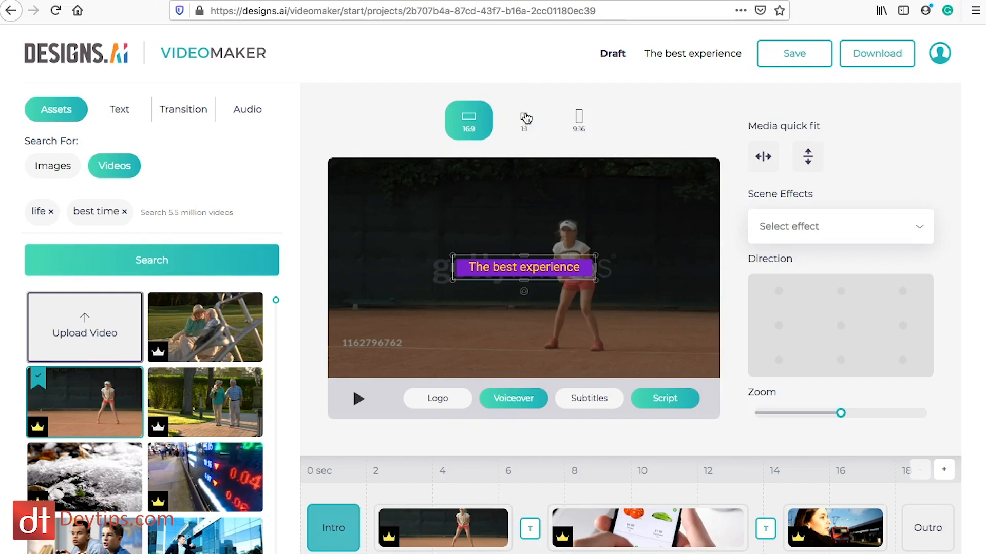
mouse_move(524, 120)
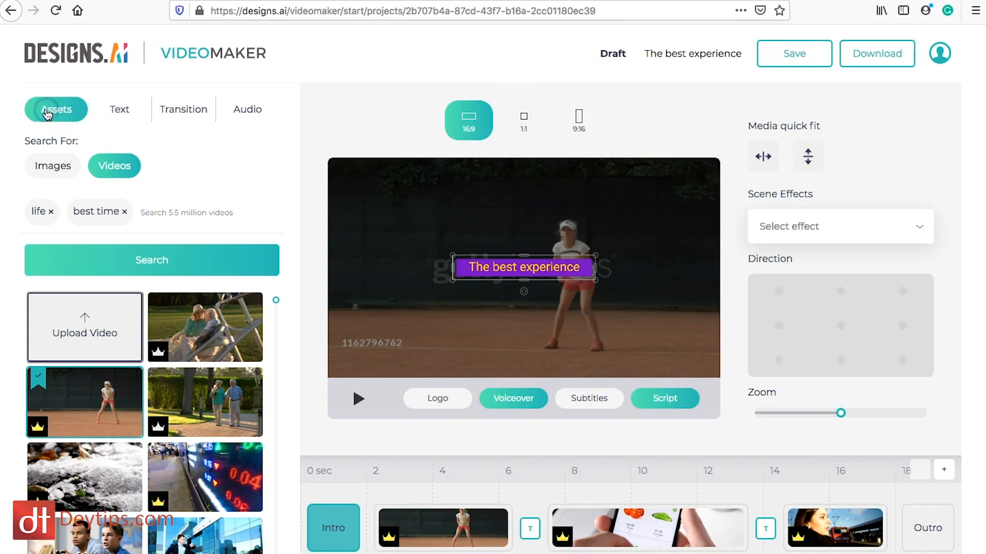
scroll("down", 3)
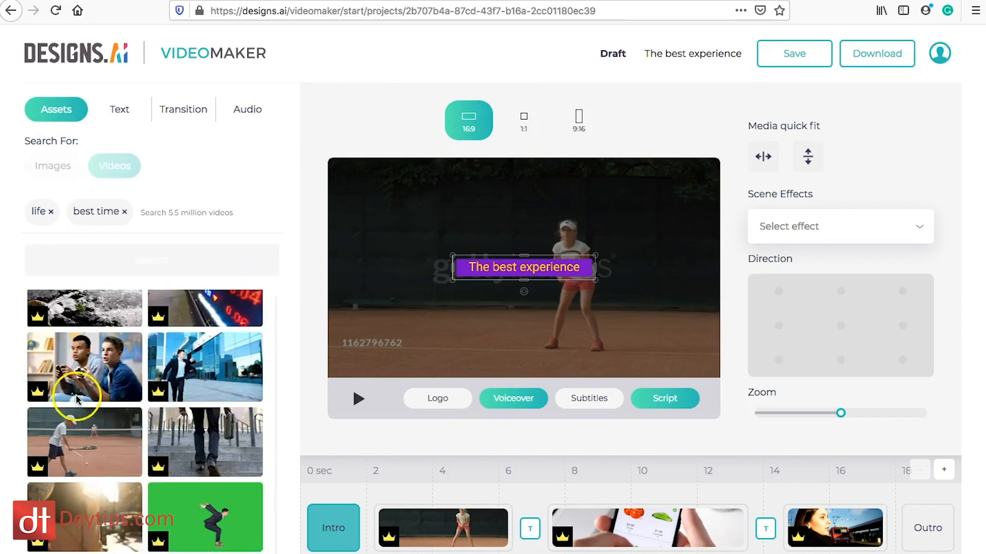
scroll("down", 3)
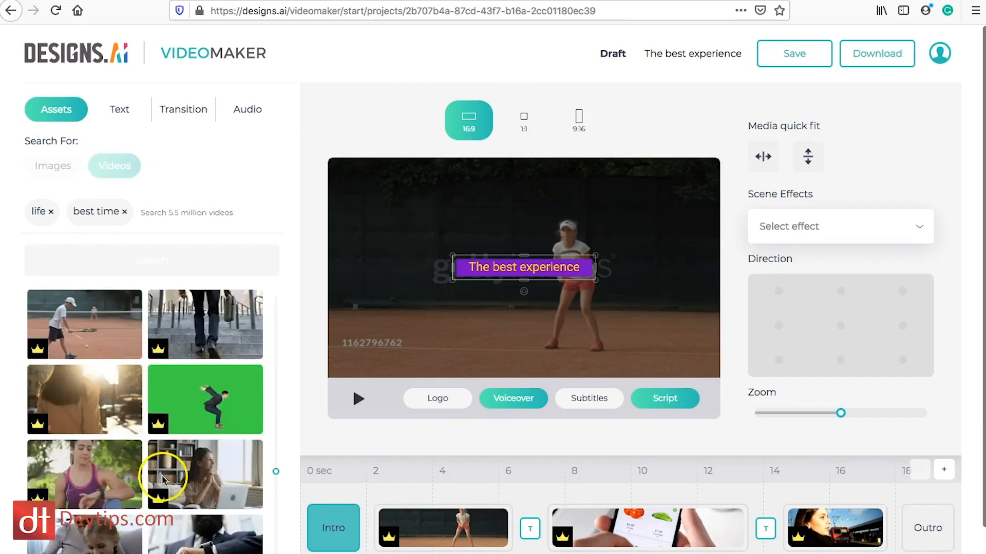
left_click(151, 260)
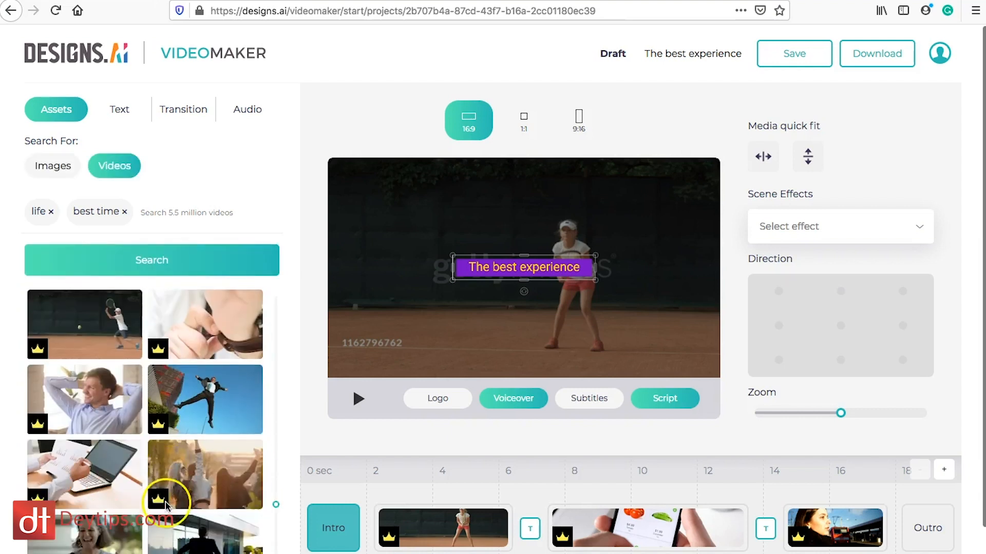
scroll("down", 3)
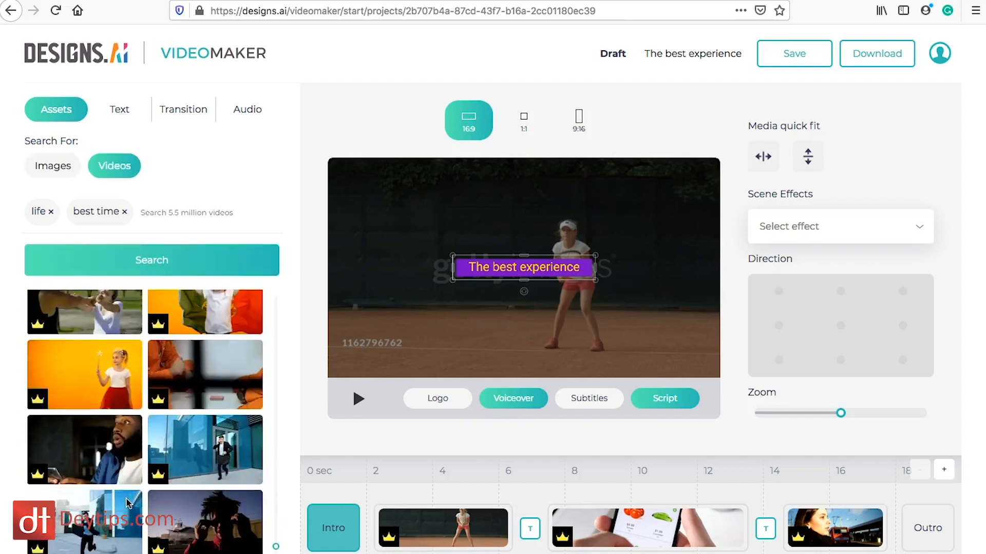
left_click(114, 165)
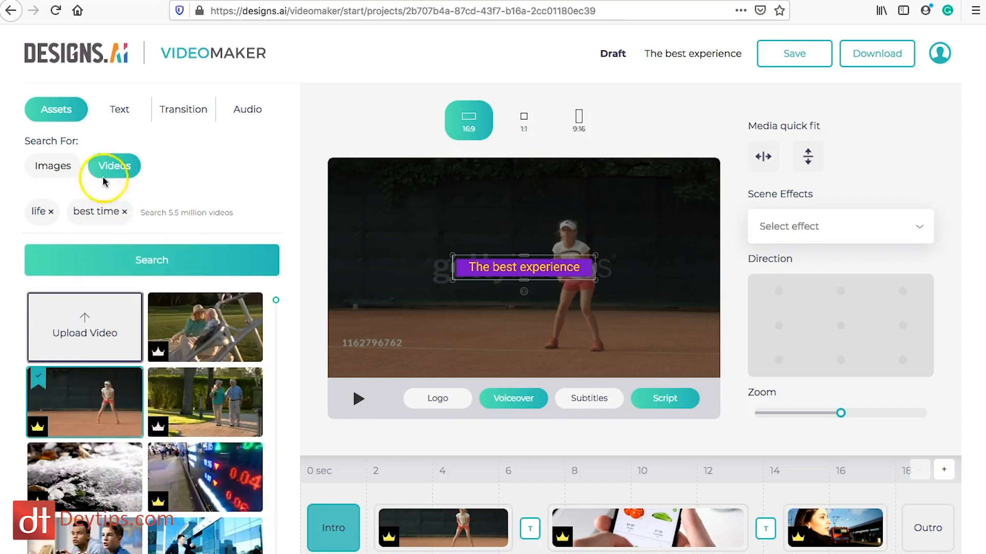
left_click(119, 109)
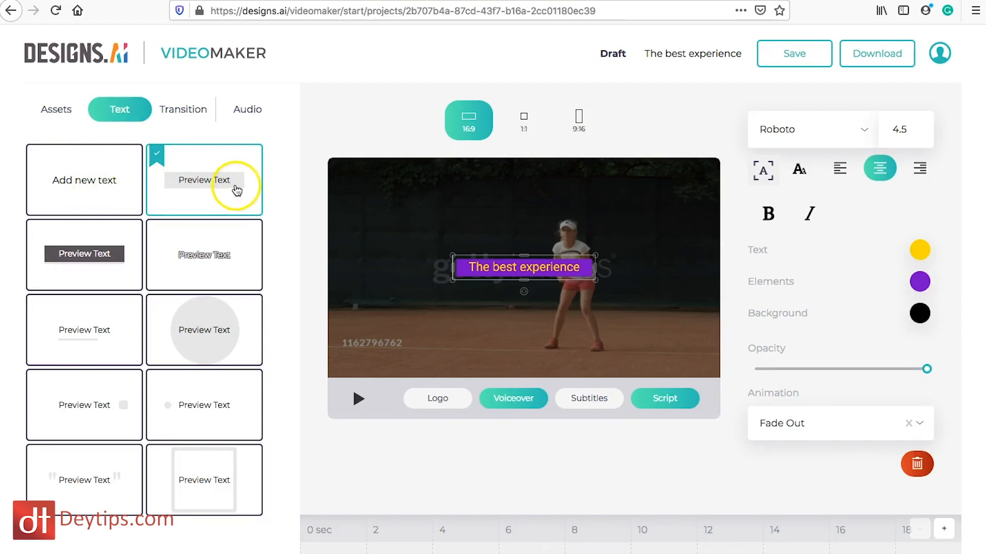
Try dark, outlined and circle title styles, keep the purple bar, then view transitions and music.
left_click(84, 255)
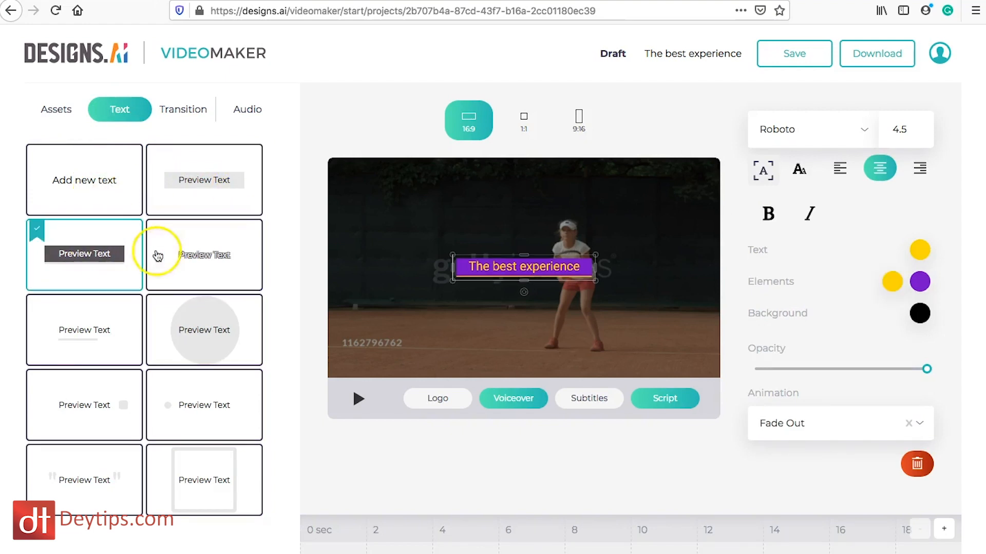
left_click(203, 255)
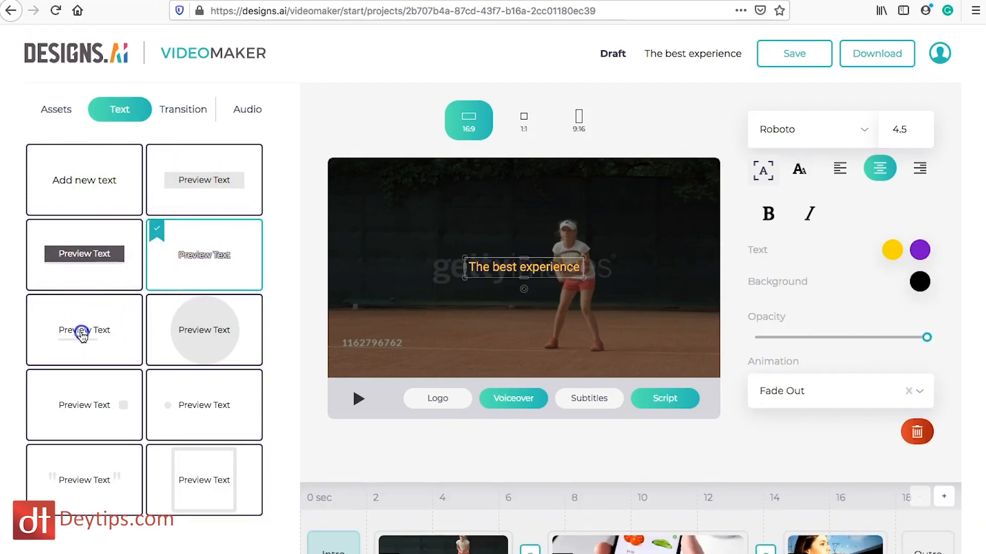
left_click(203, 329)
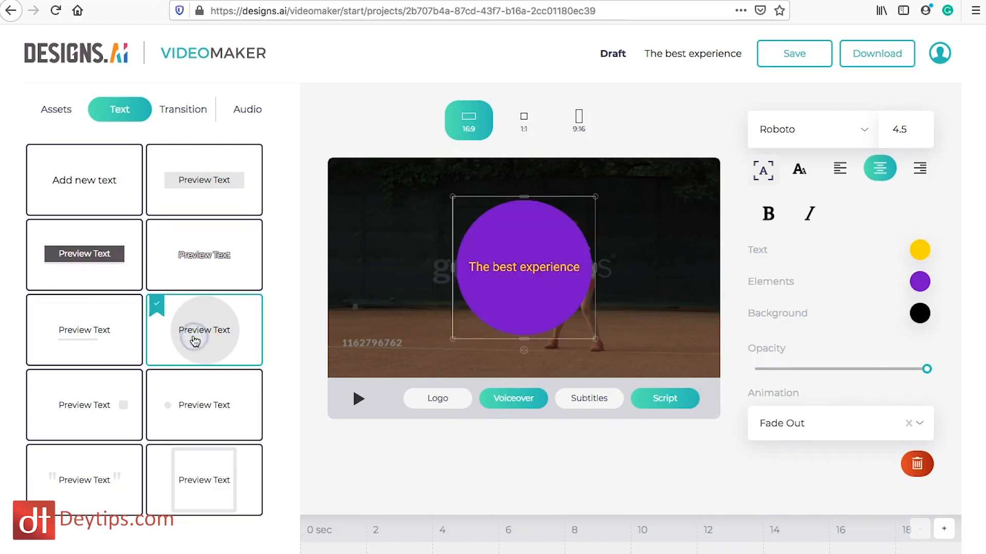
mouse_move(107, 370)
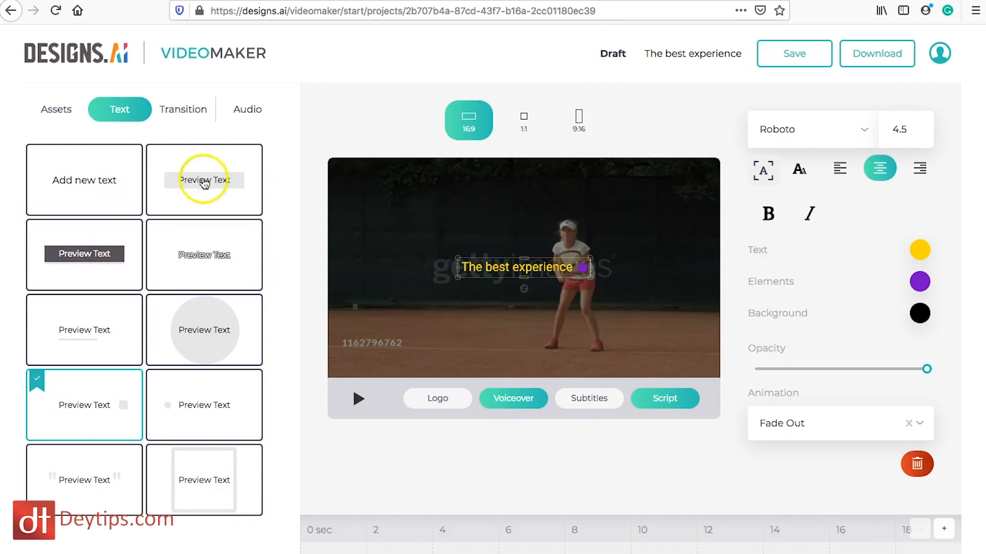
left_click(203, 179)
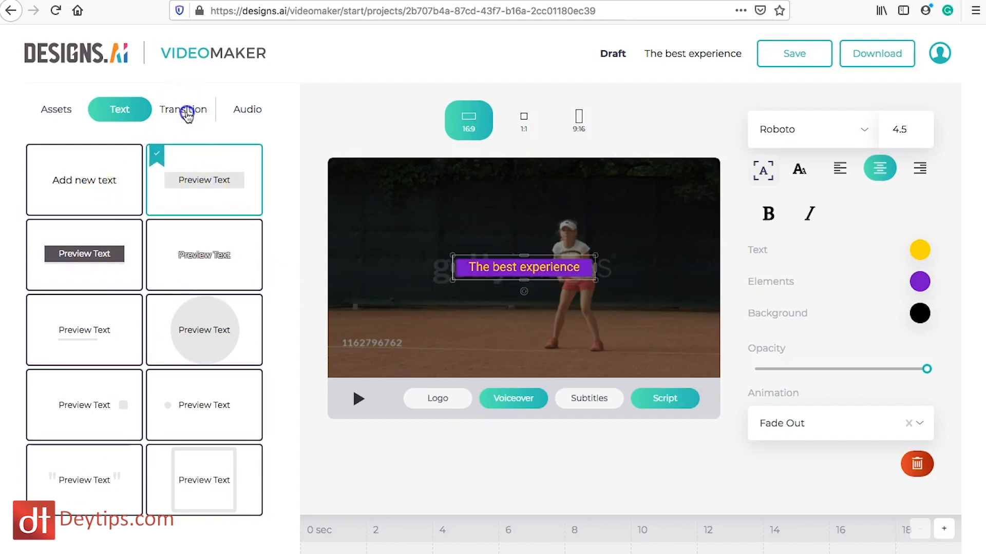
left_click(182, 109)
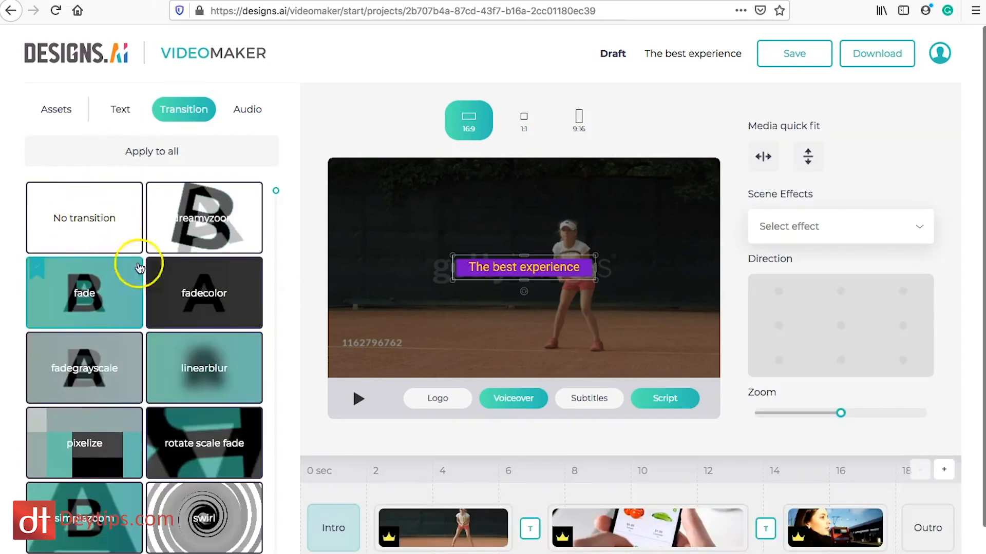
mouse_move(574, 311)
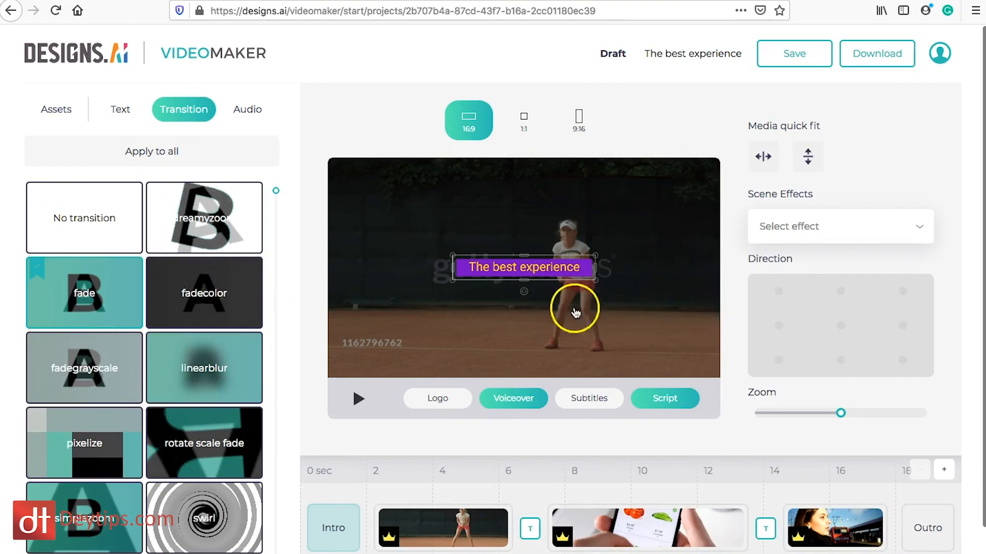
mouse_move(247, 109)
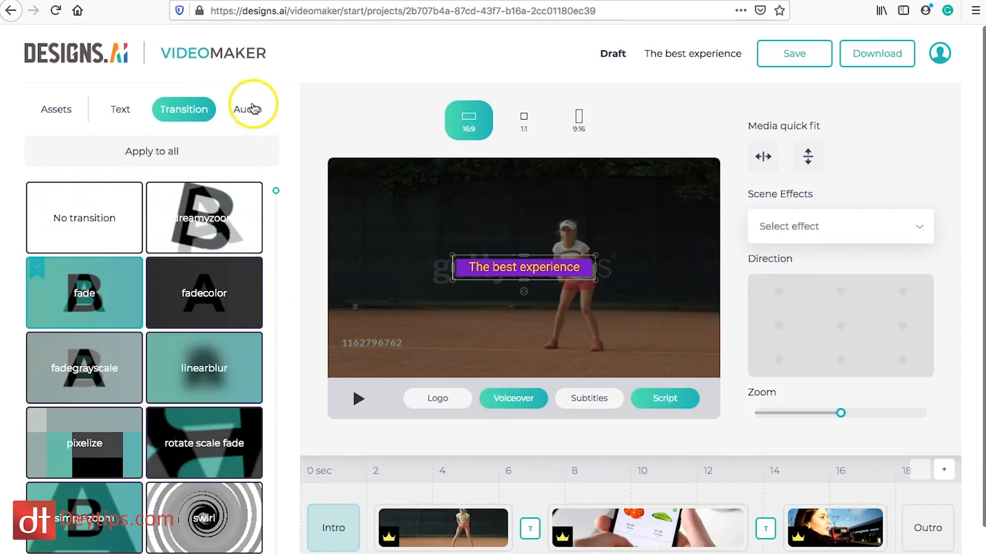
left_click(247, 109)
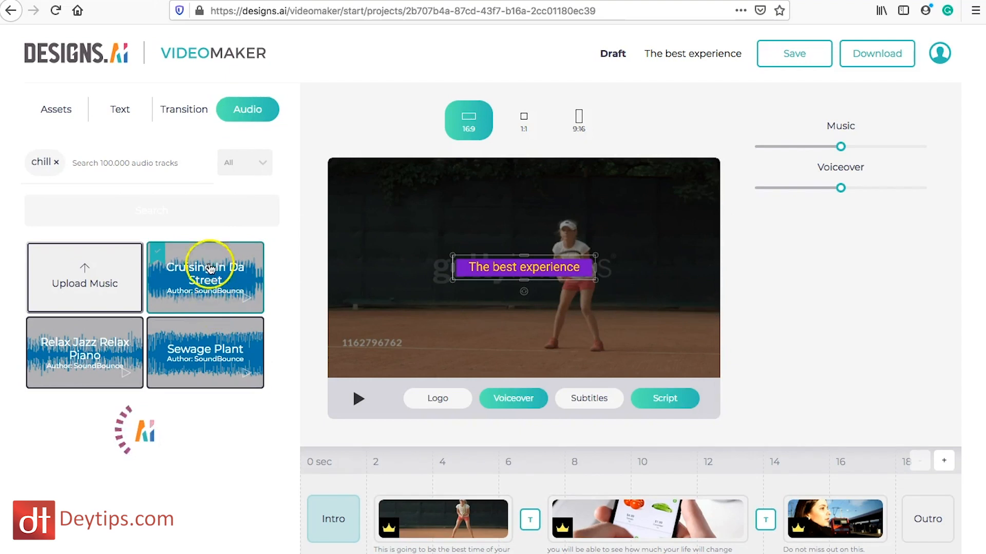
left_click(151, 210)
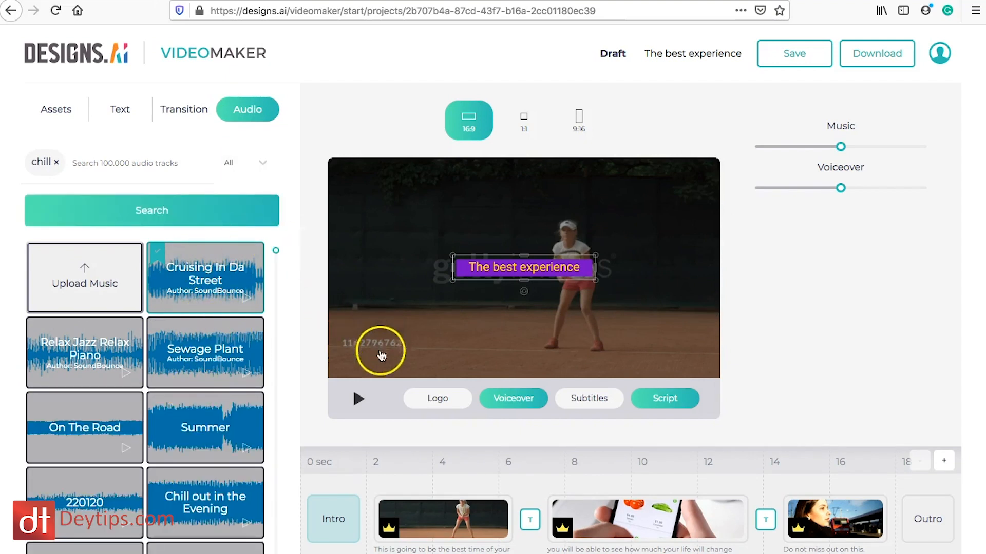
scroll("down", 3)
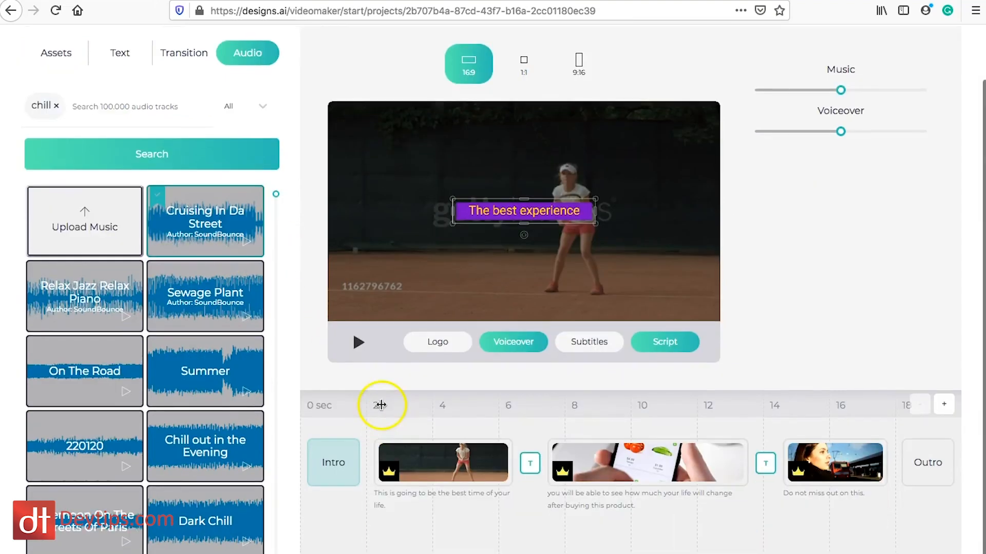
left_click(358, 342)
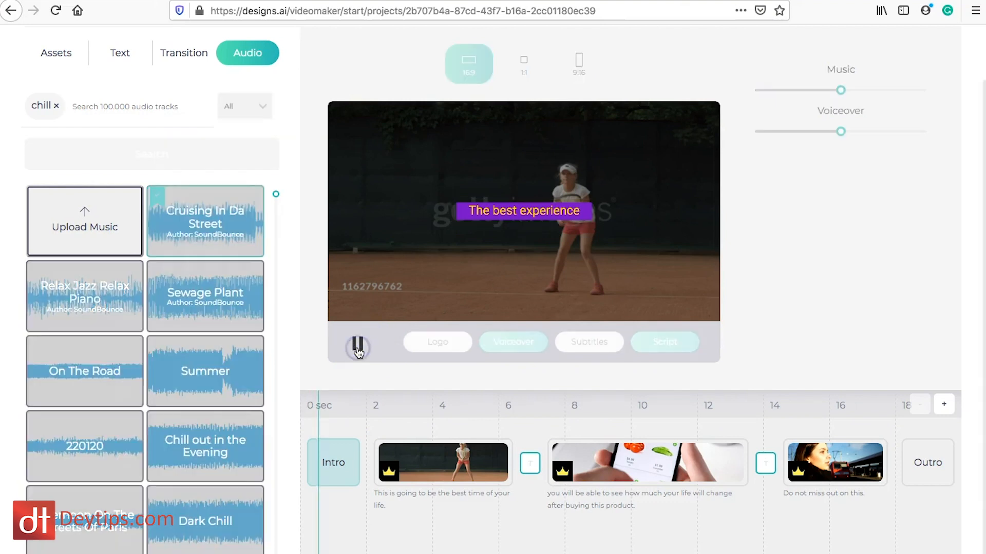
left_click(358, 347)
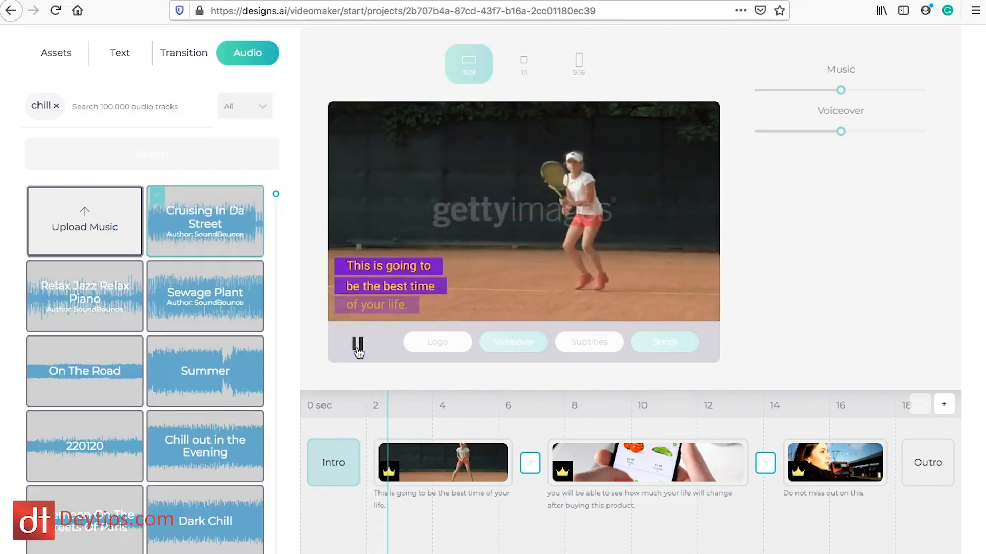
left_click(357, 347)
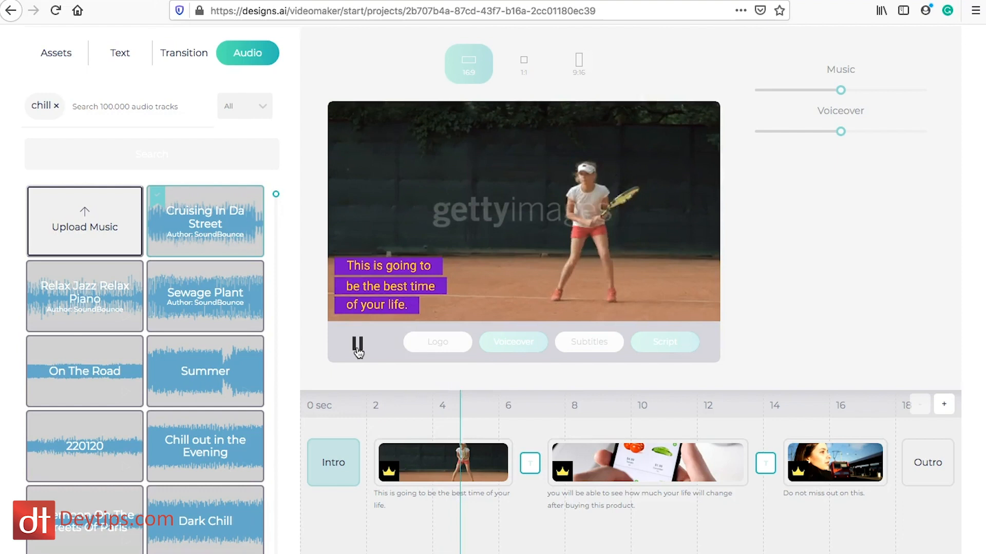
left_click(357, 346)
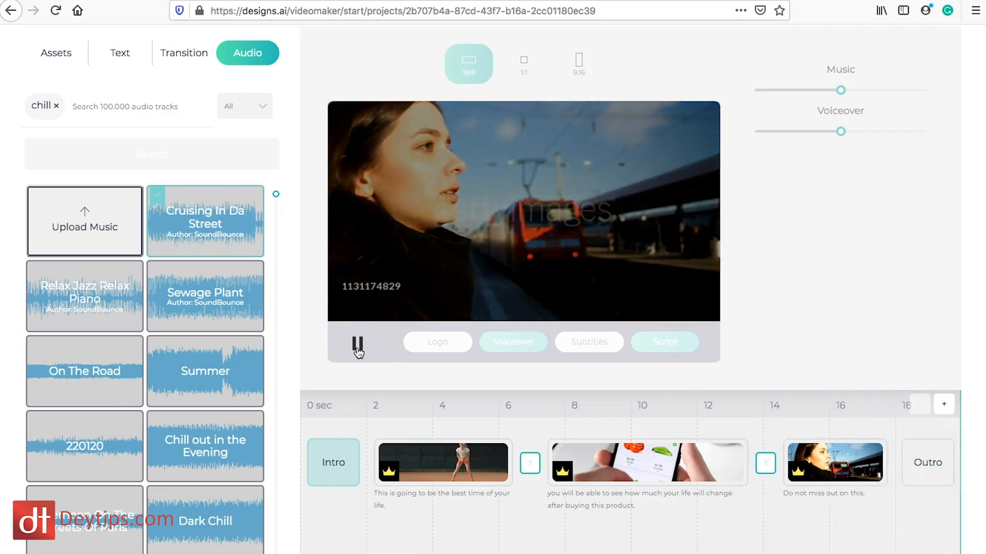
left_click(358, 344)
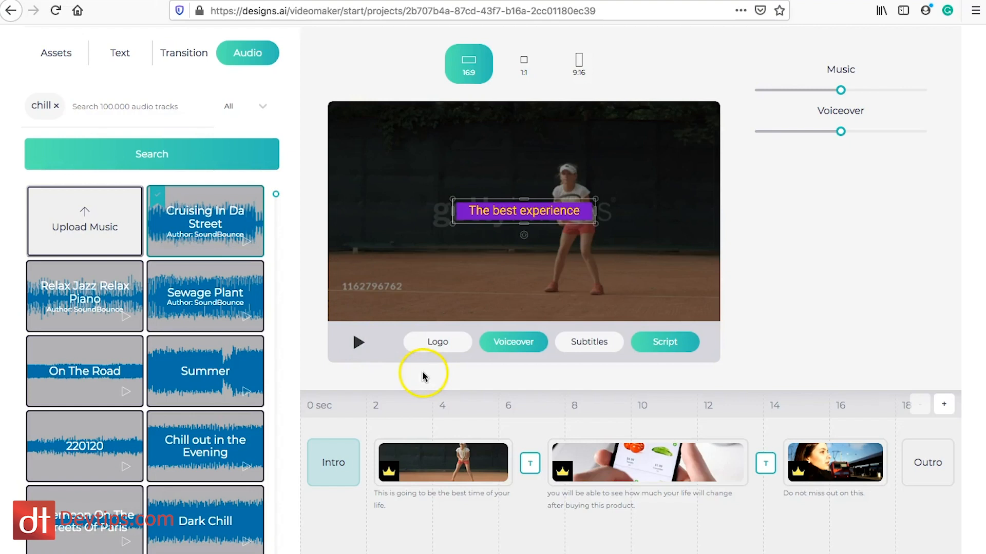
mouse_move(265, 267)
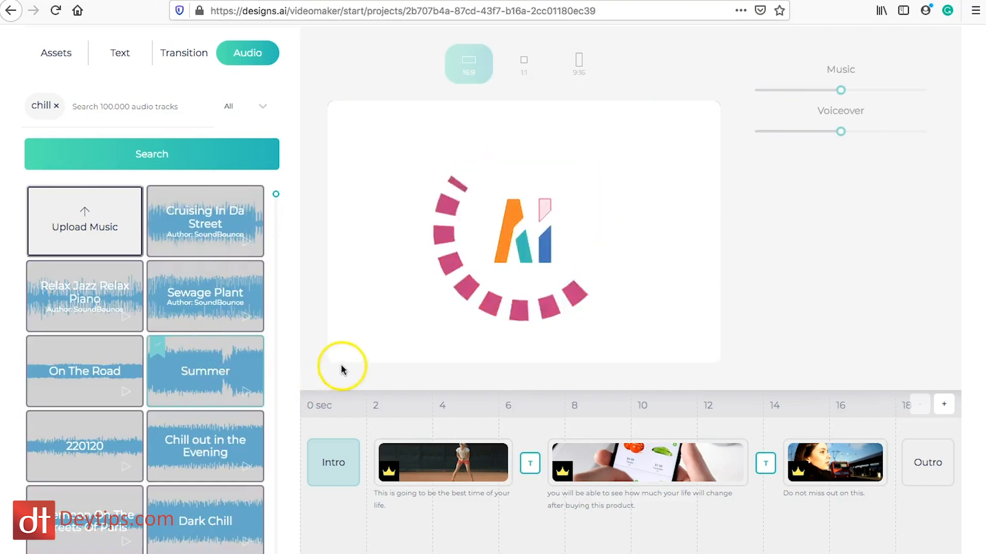
mouse_move(327, 367)
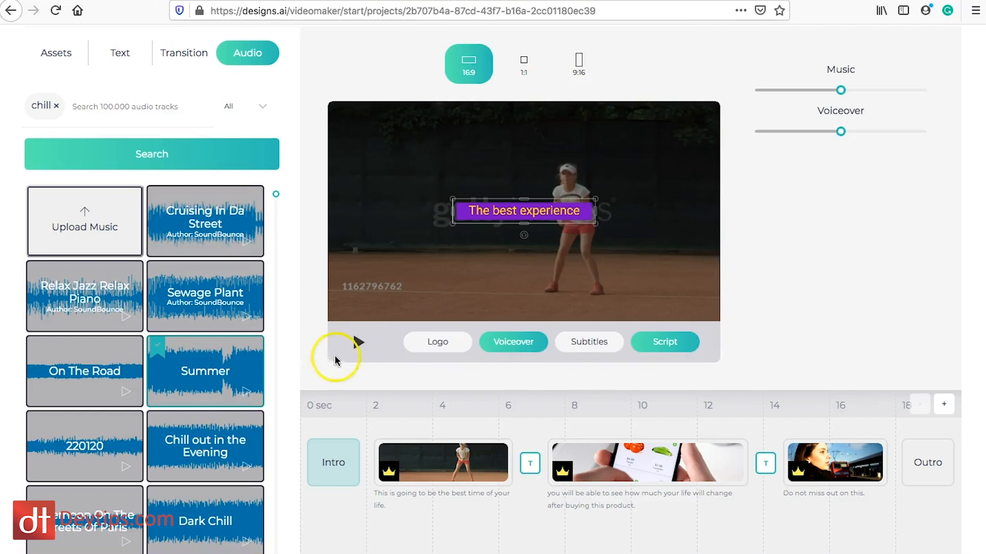
Pick Summer as the background music and open the stock media Assets.
left_click(356, 342)
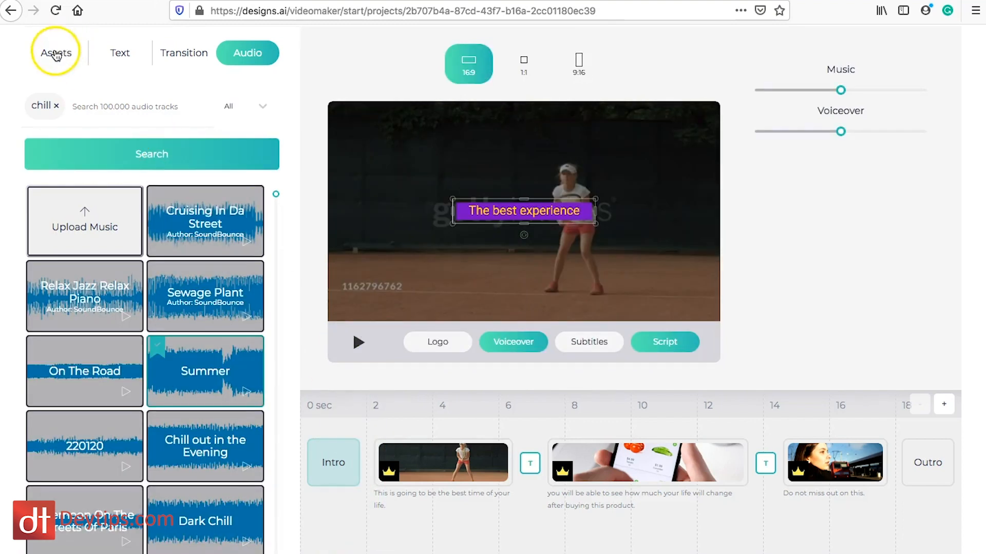
left_click(56, 53)
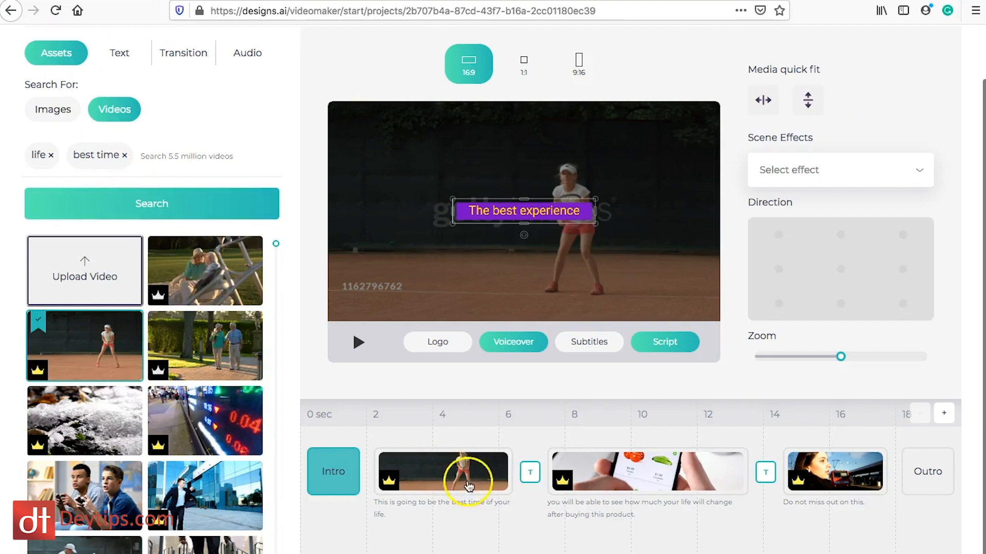
Replace the first scene's tennis clip with the stock clip of teens gaming.
left_click(442, 471)
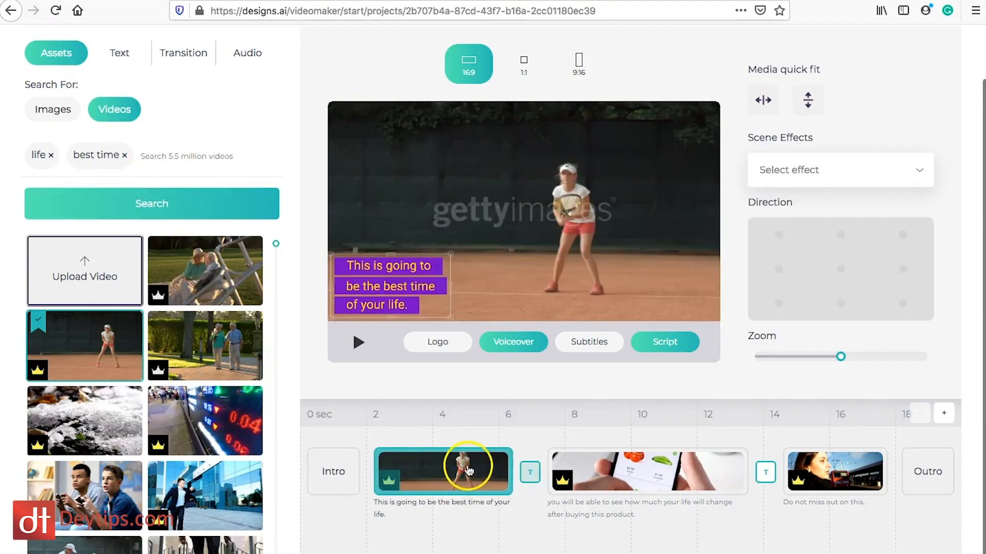
scroll("down", 3)
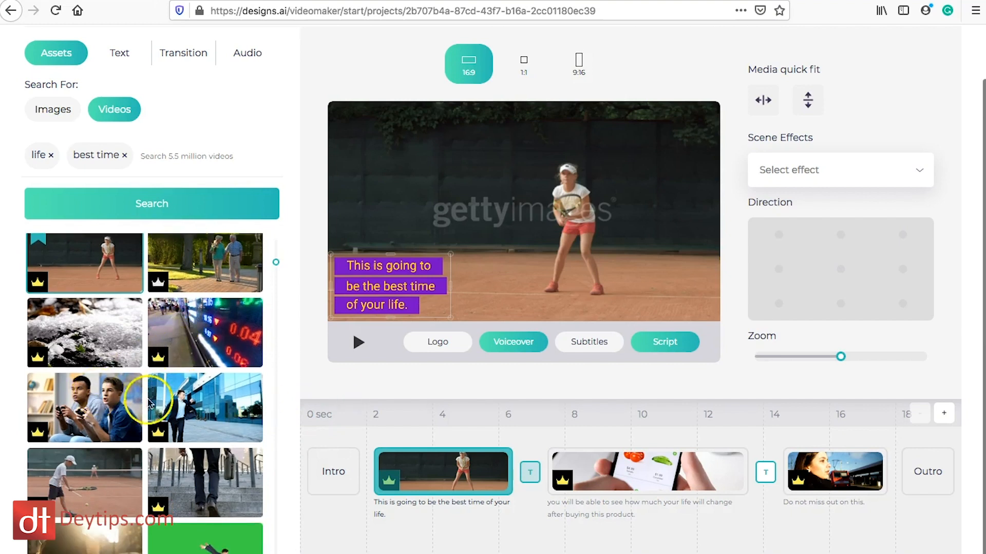
left_click(84, 407)
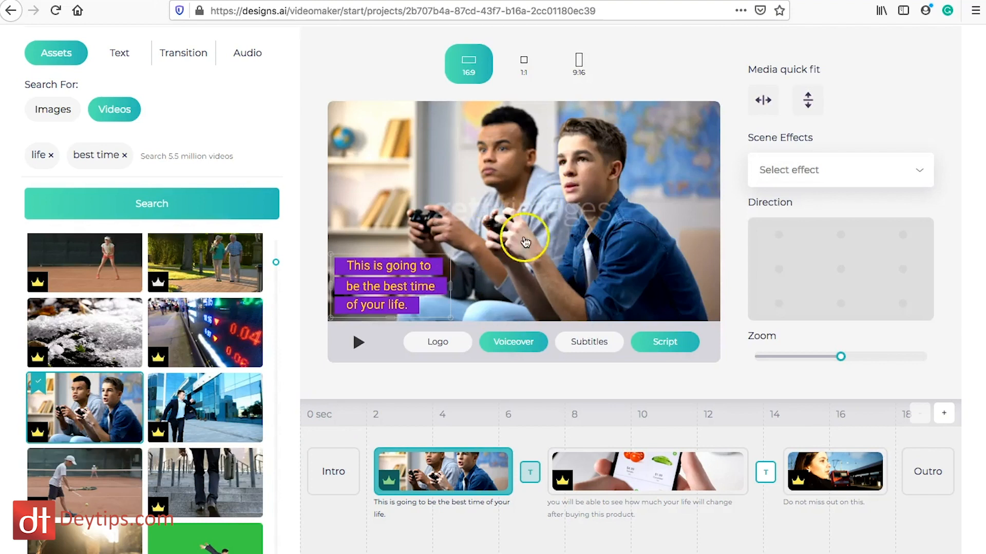
mouse_move(613, 473)
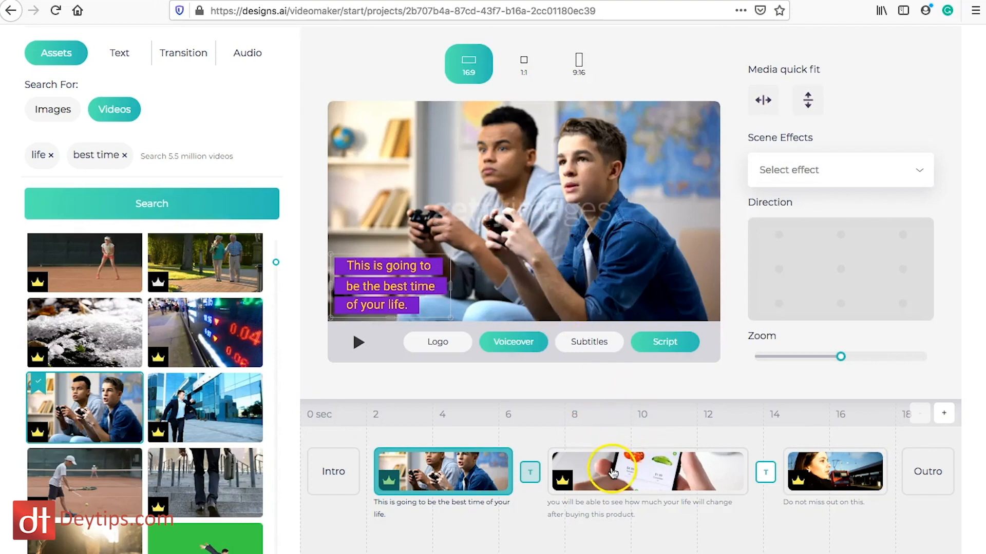
mouse_move(192, 333)
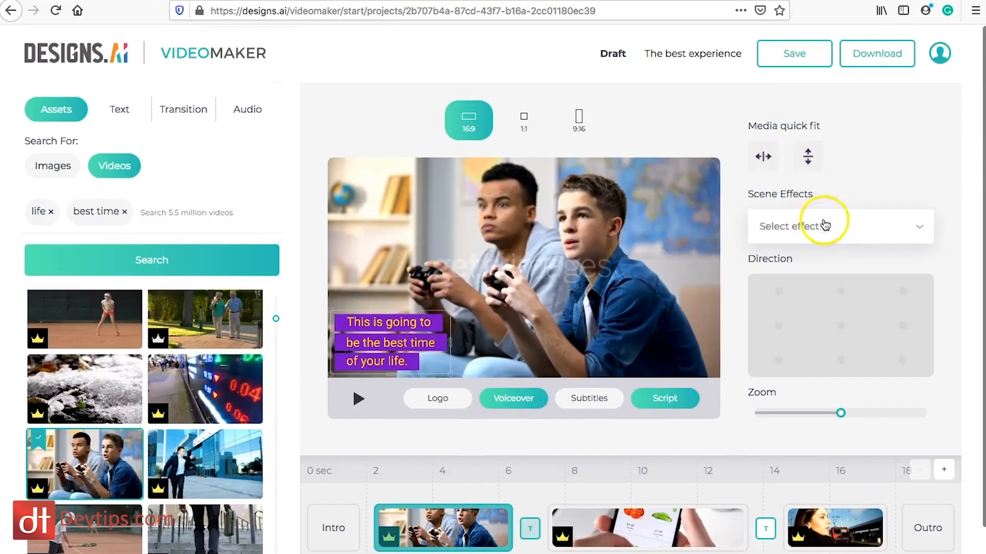
mouse_move(880, 232)
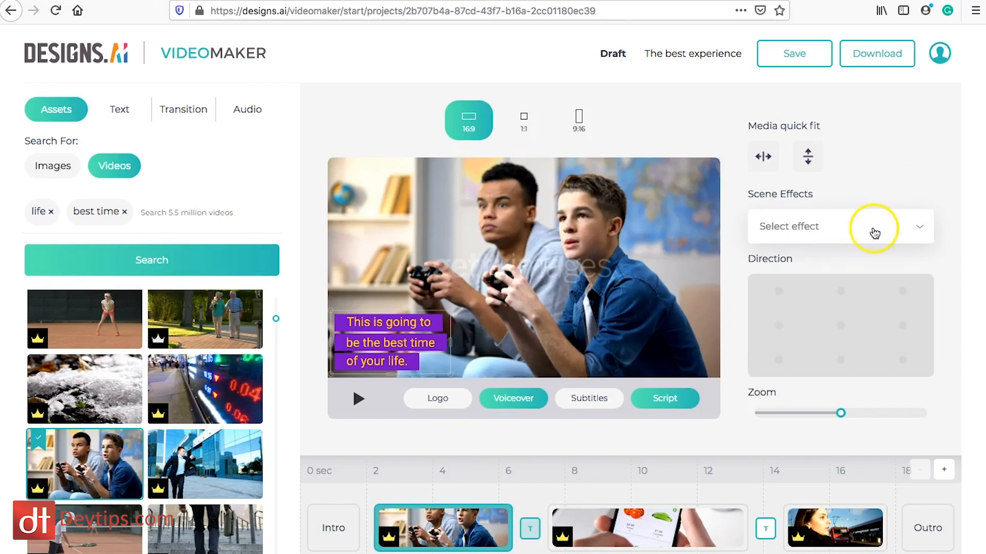
mouse_move(437, 399)
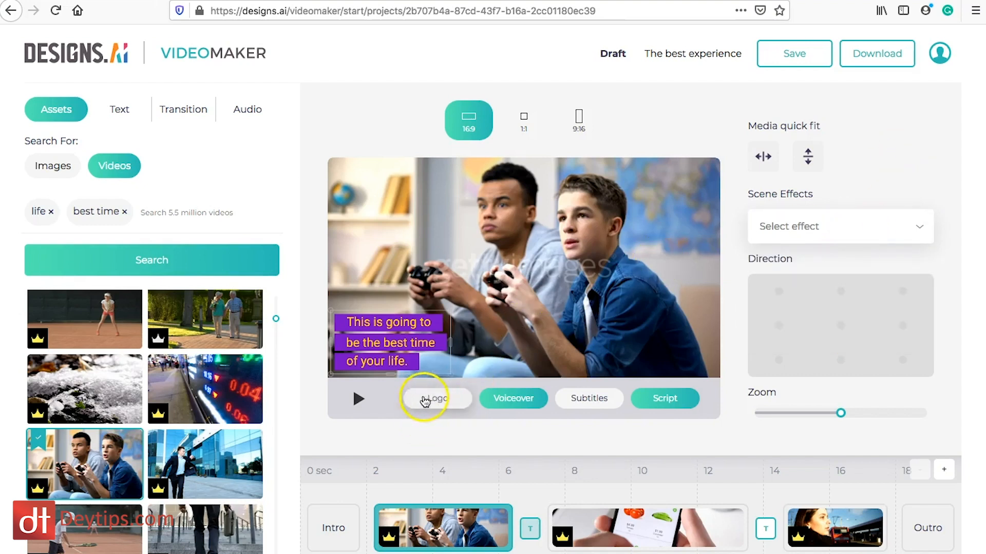
mouse_move(443, 404)
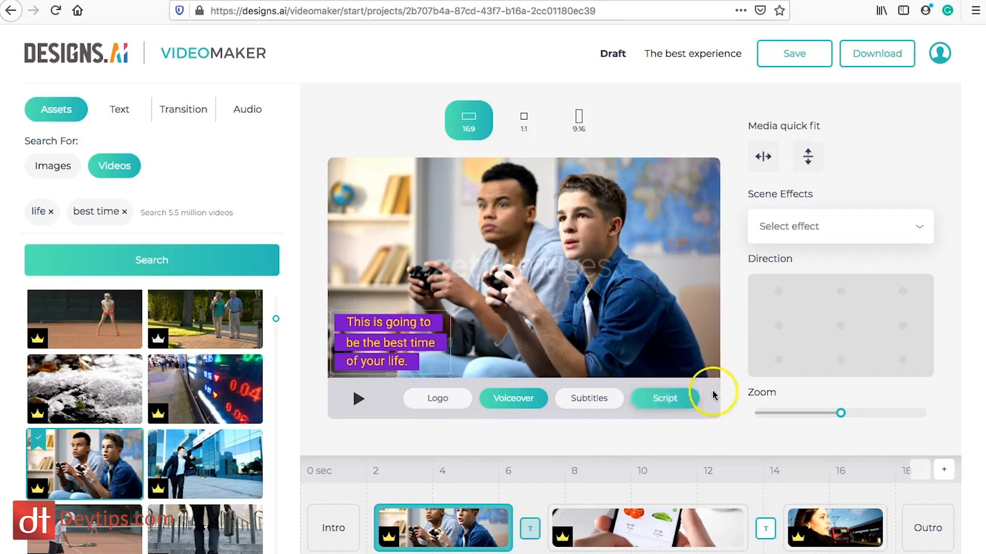
mouse_move(765, 69)
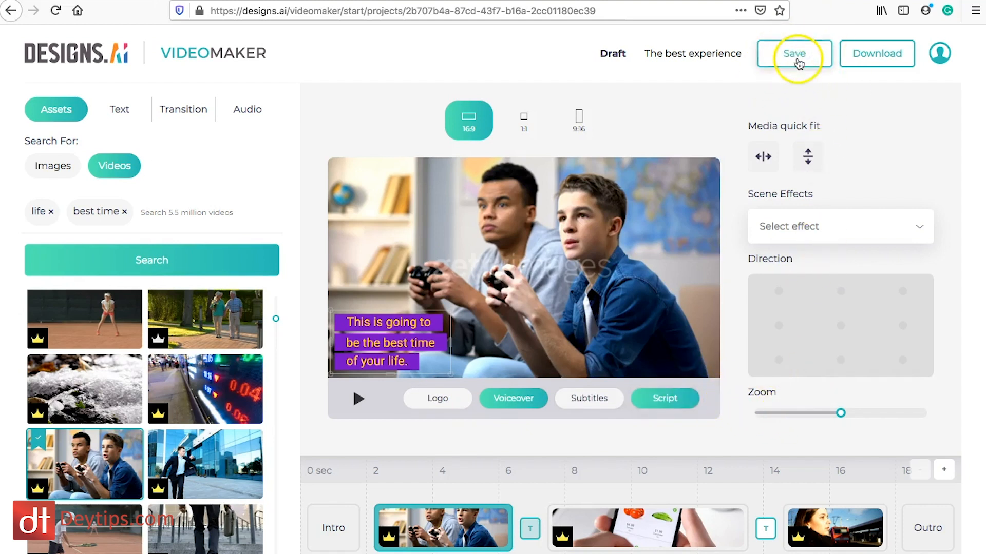
Save 'The best experience' project and open its $33 download checkout with commercial license.
left_click(794, 53)
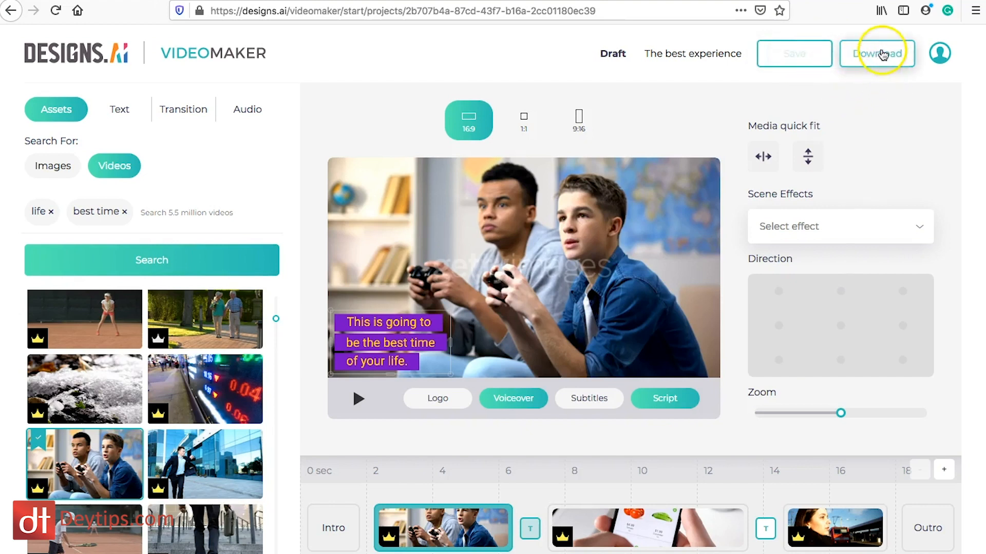
left_click(877, 53)
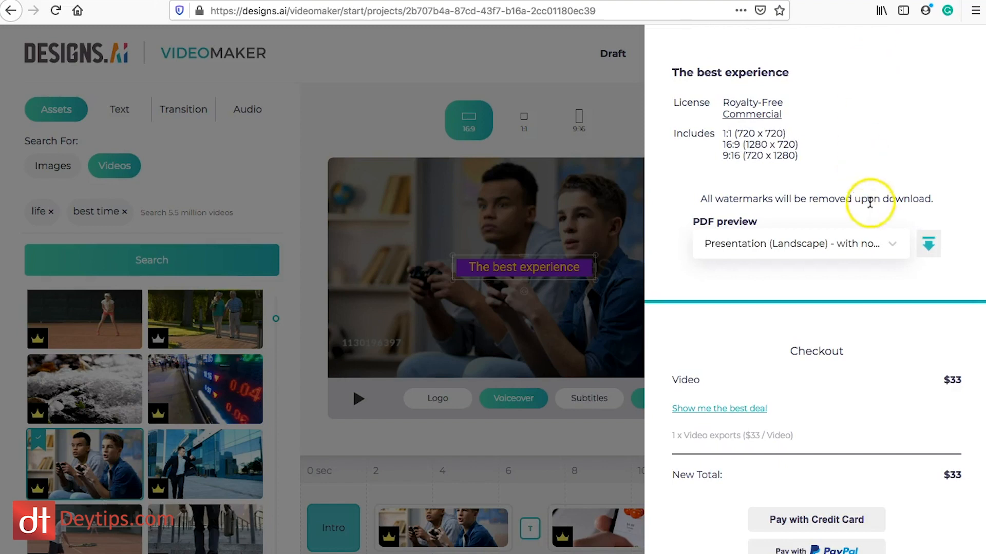
scroll("down", 3)
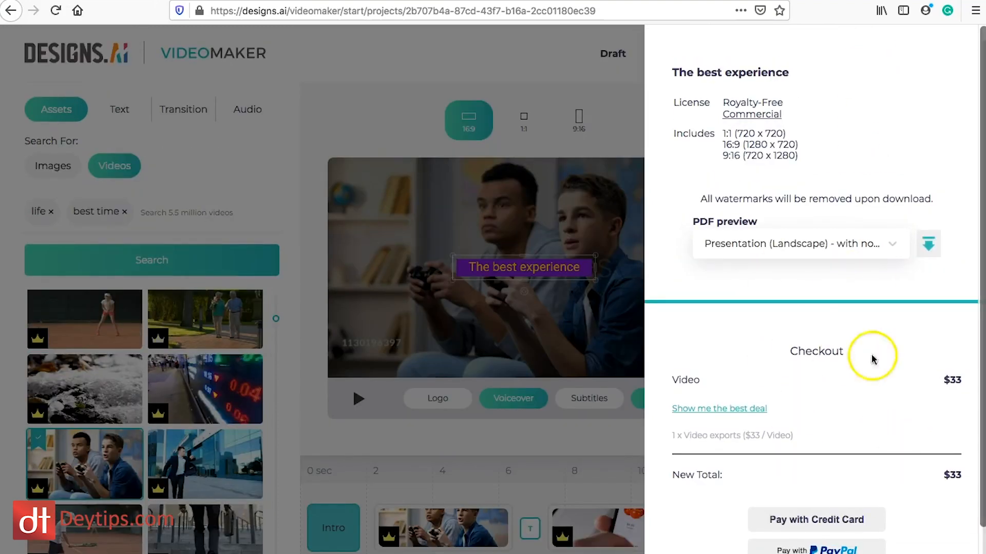
mouse_move(489, 322)
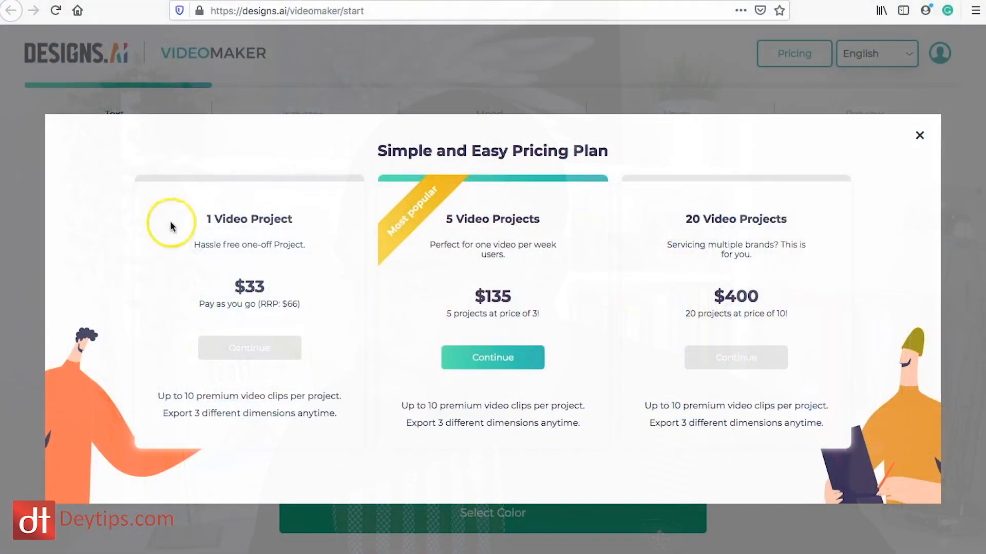
mouse_move(176, 208)
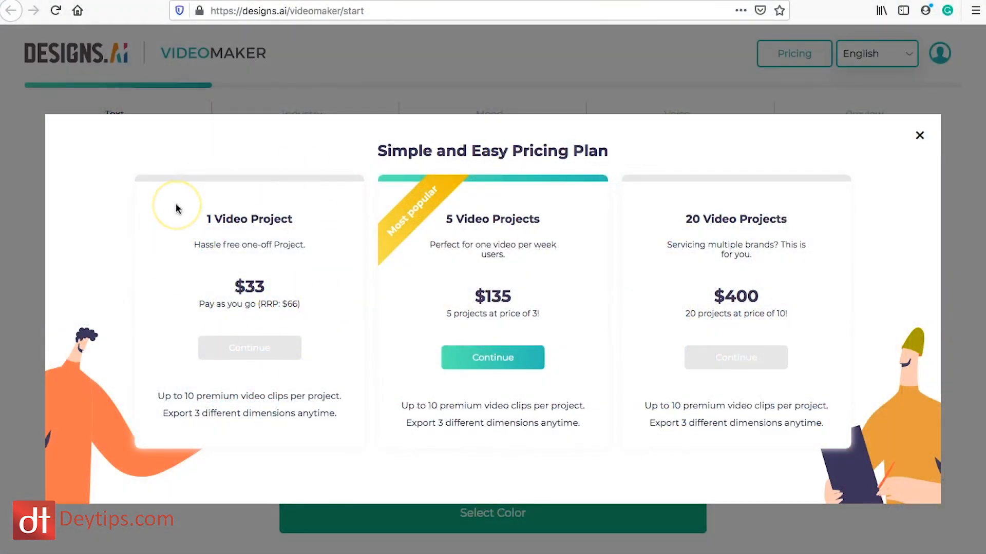
mouse_move(178, 208)
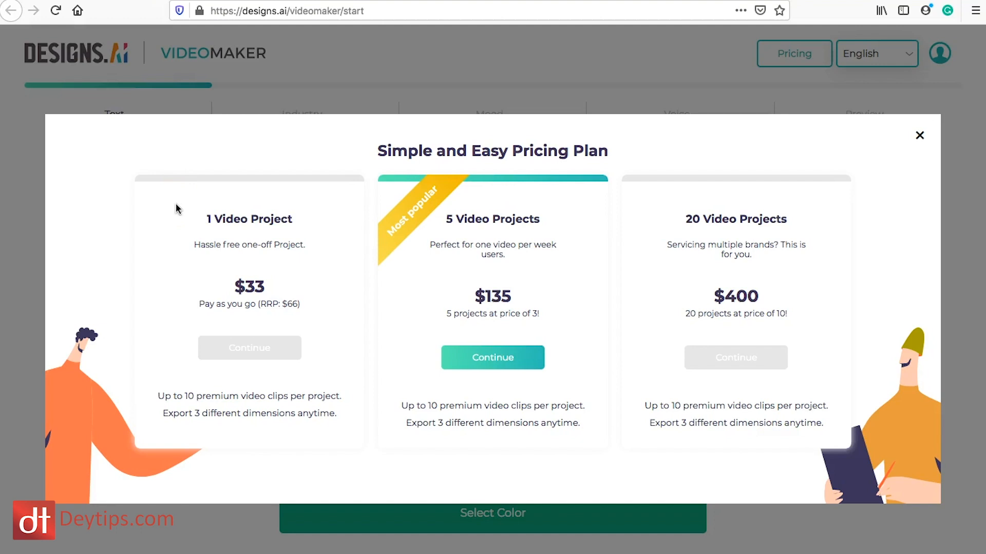
mouse_move(492, 178)
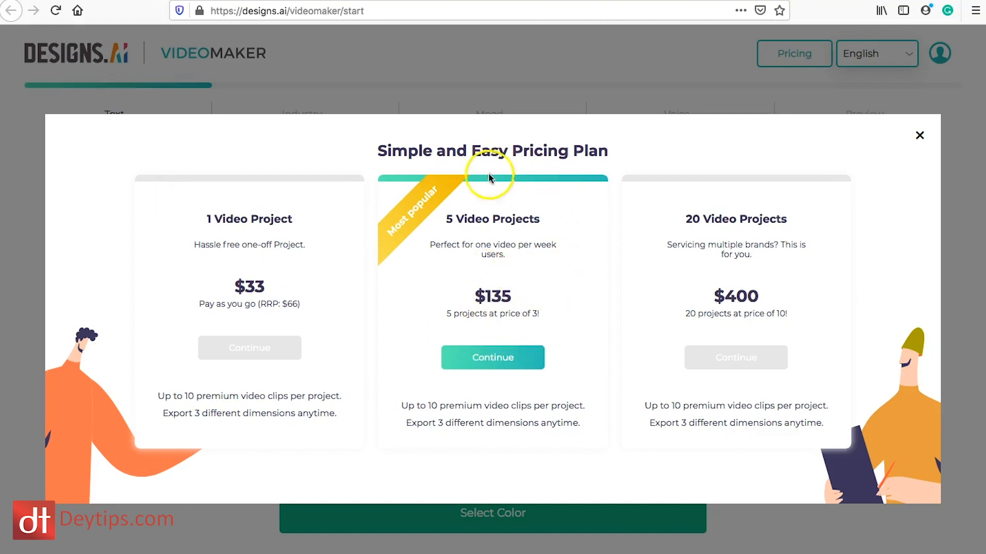
mouse_move(550, 224)
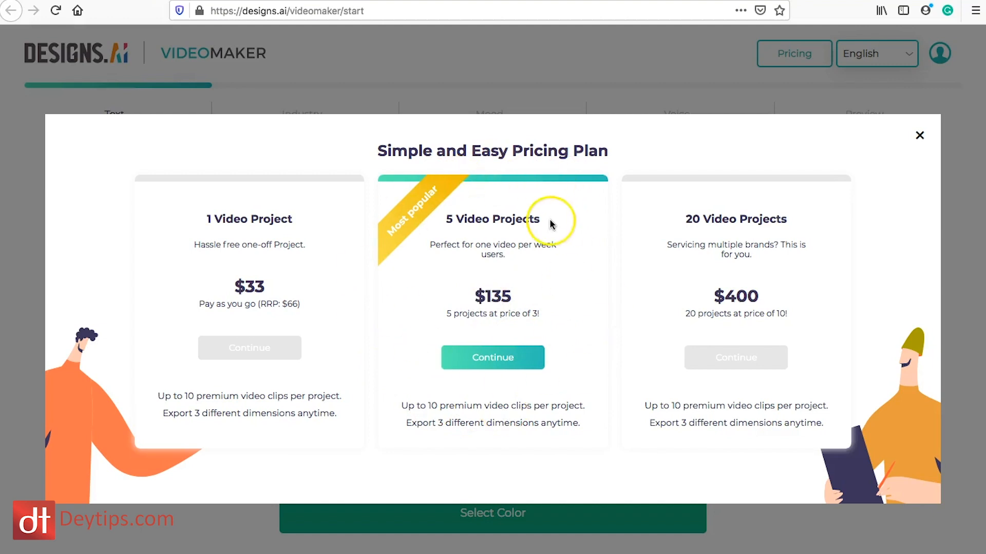
mouse_move(552, 224)
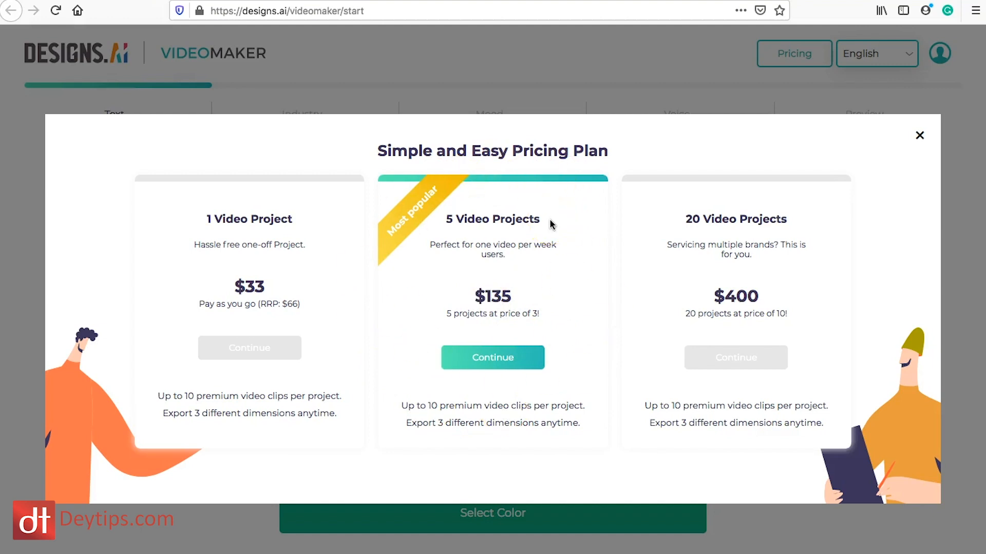
mouse_move(782, 210)
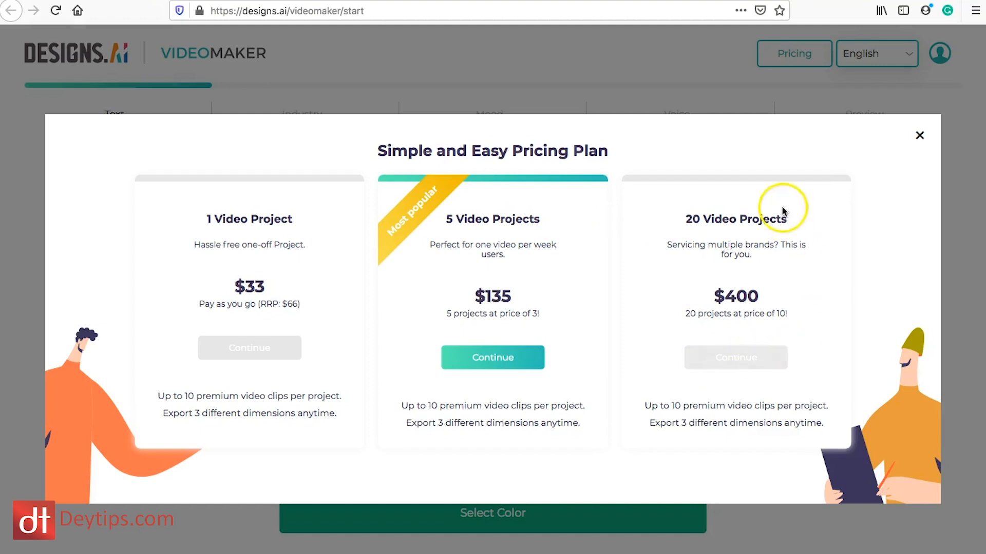
mouse_move(749, 375)
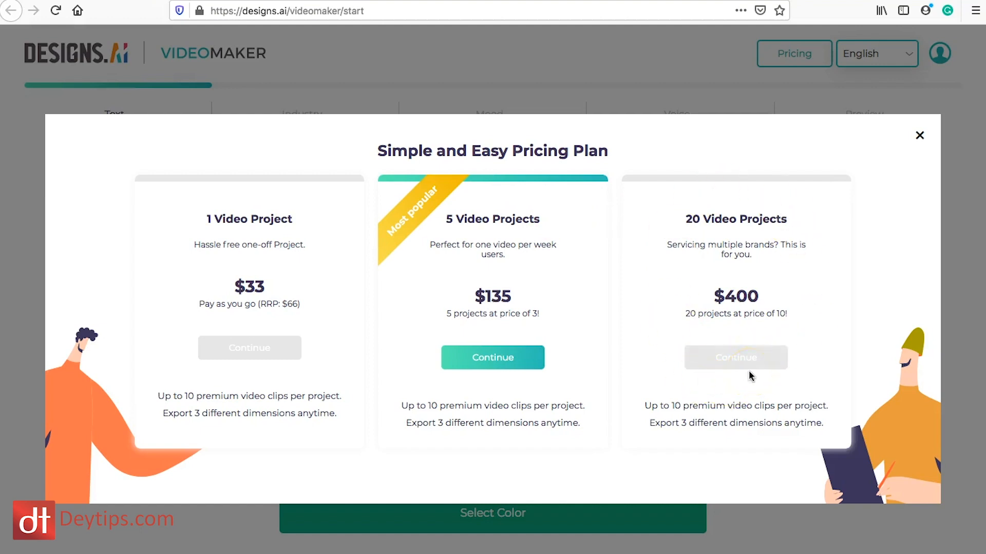